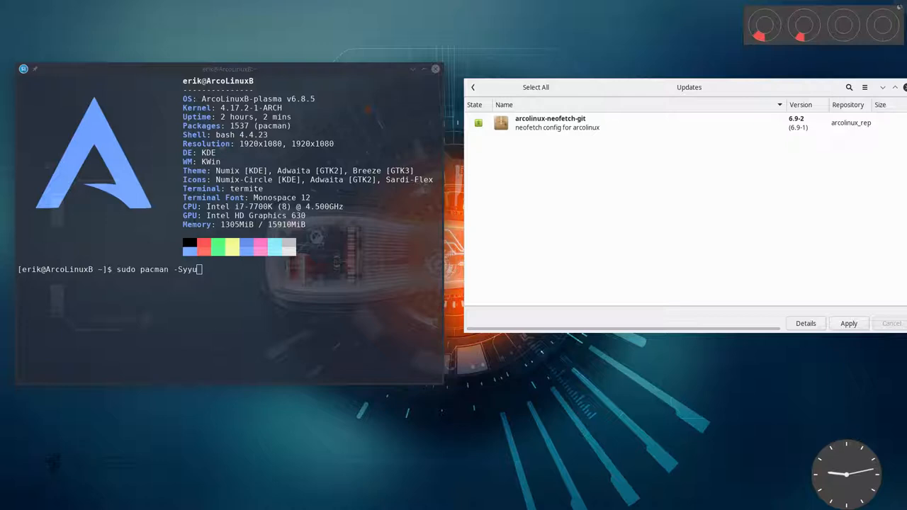
pyautogui.moveTo(163, 233)
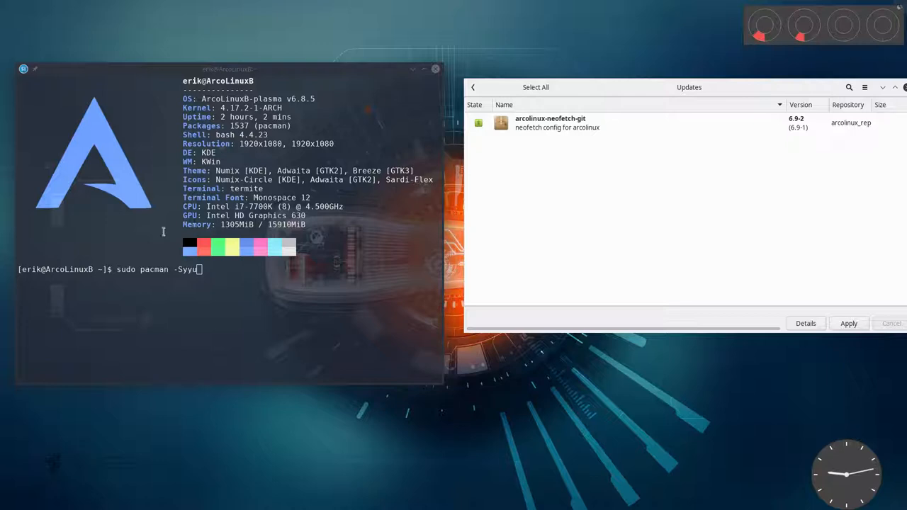
# Run the full pacman upgrade and confirm with y, updating arcolinux-neofetch-git to 6.9-2
pyautogui.press('Return')
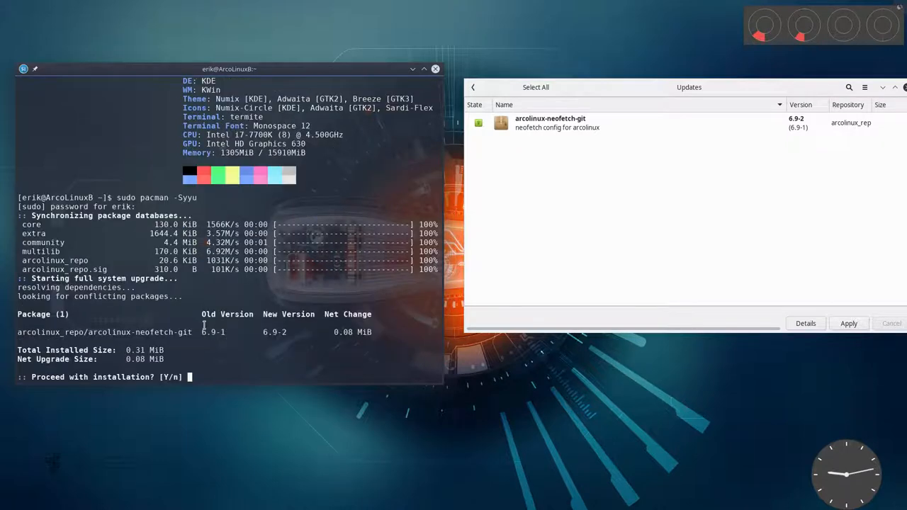
pyautogui.doubleClick(121, 331)
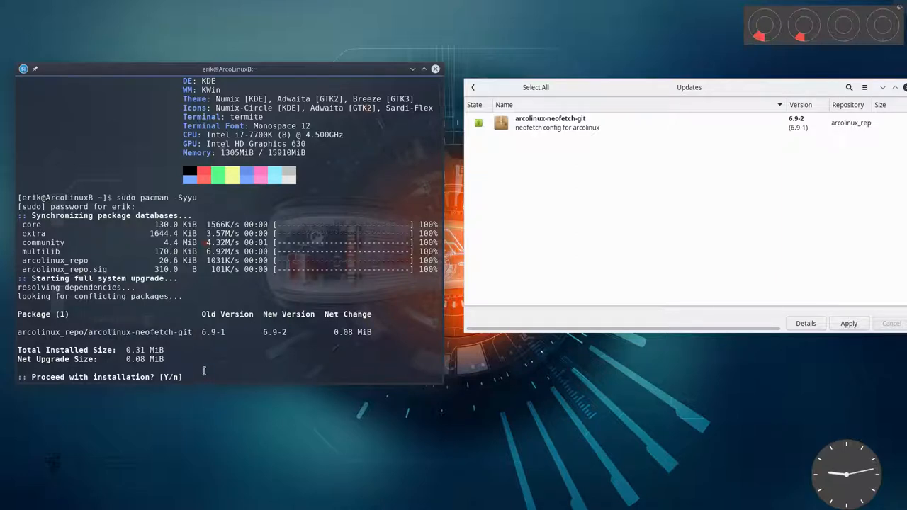
pyautogui.write('y')
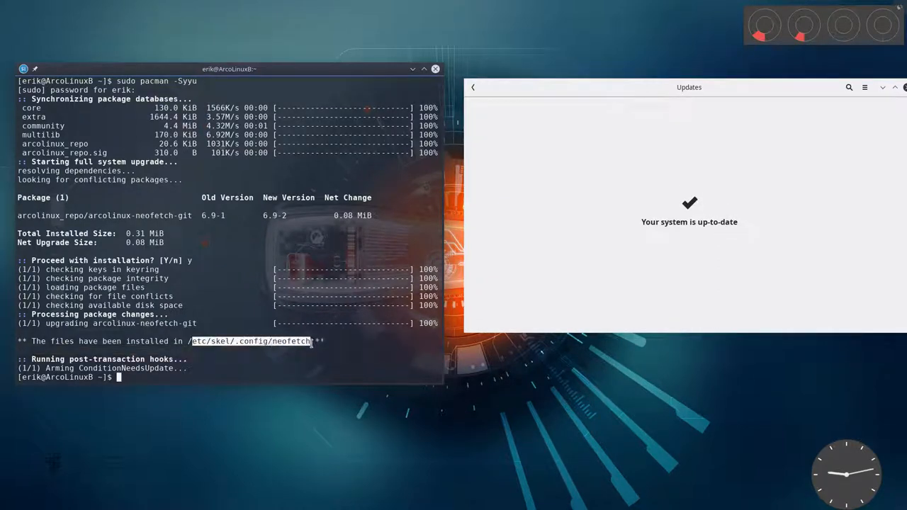
pyautogui.moveTo(308, 362)
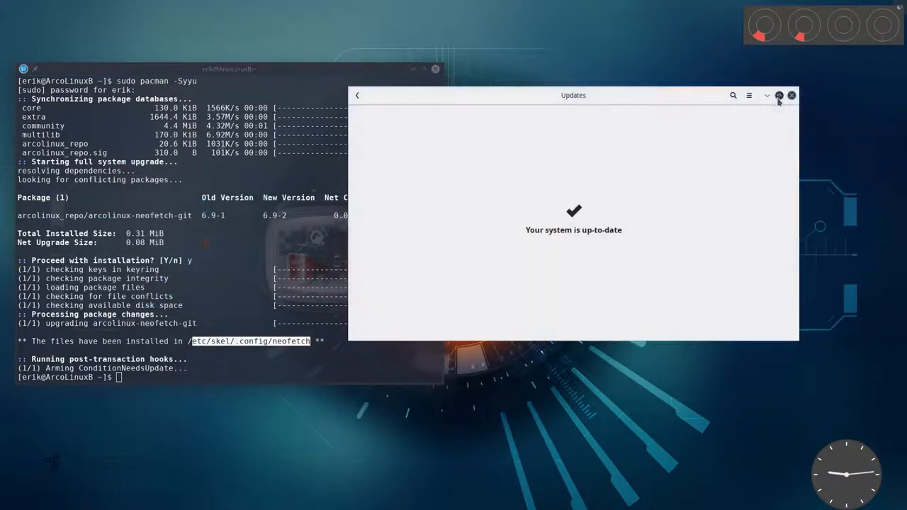
# Browse in Dolphin from /etc/skel/.config to the home .config folder holding neofetch
pyautogui.click(790, 95)
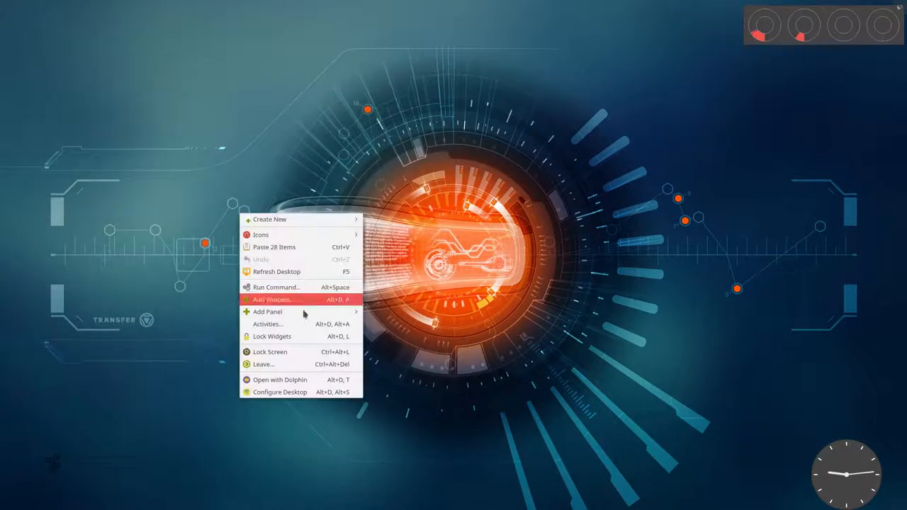
pyautogui.click(279, 380)
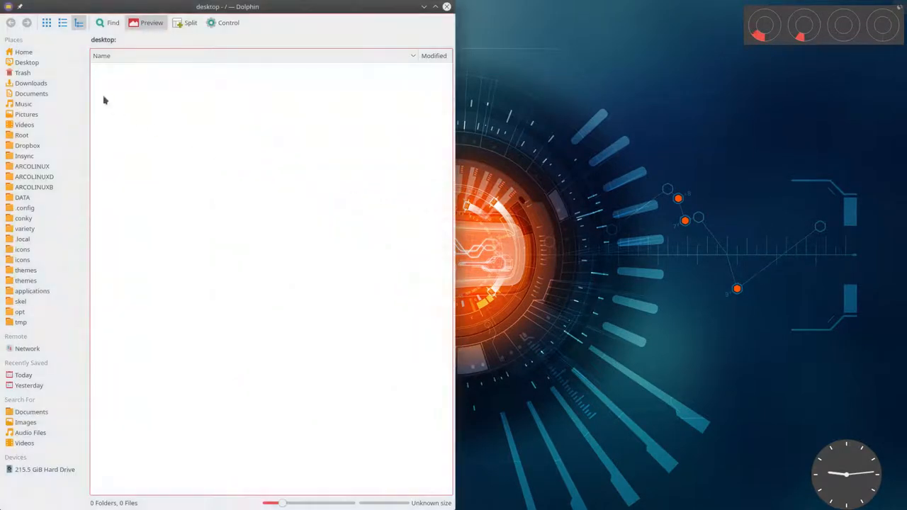
pyautogui.moveTo(20, 300)
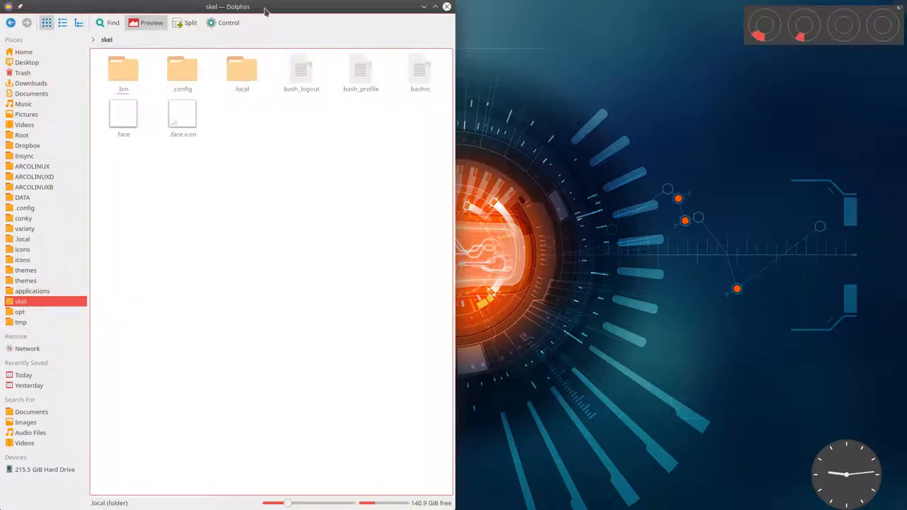
pyautogui.doubleClick(182, 71)
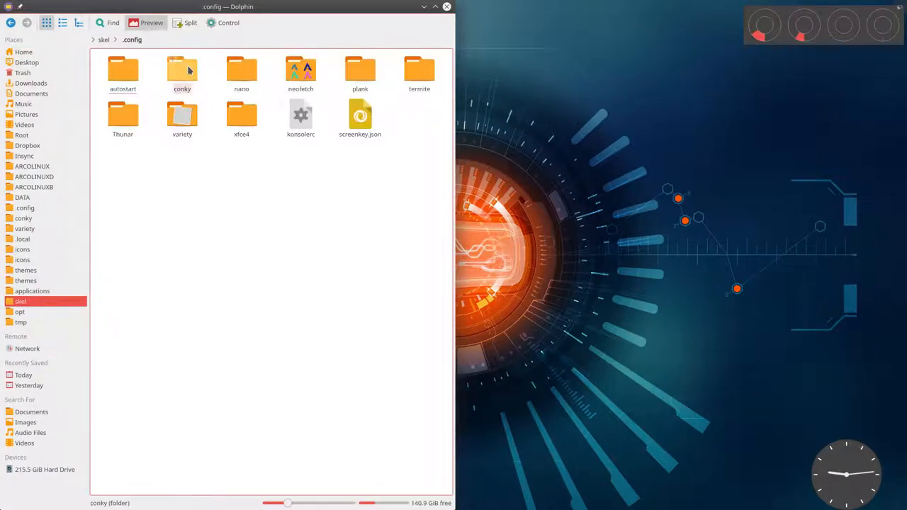
pyautogui.click(301, 71)
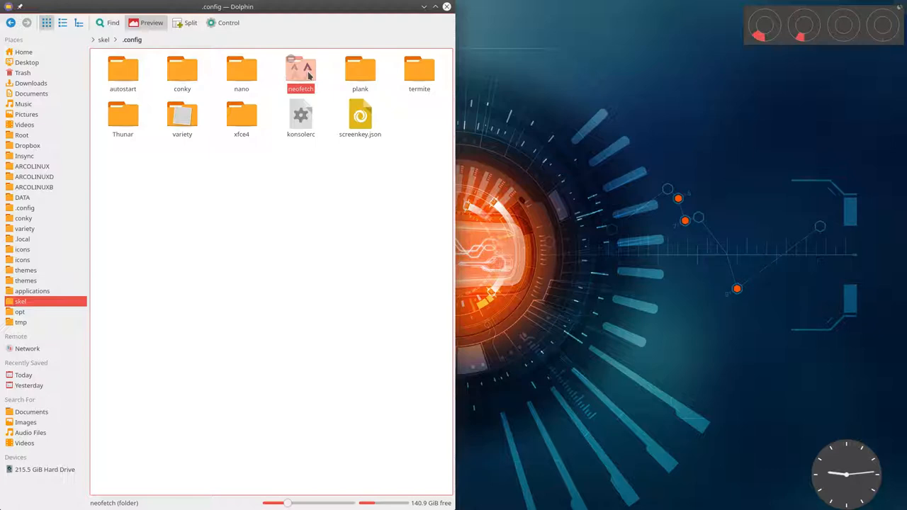
pyautogui.moveTo(23, 51)
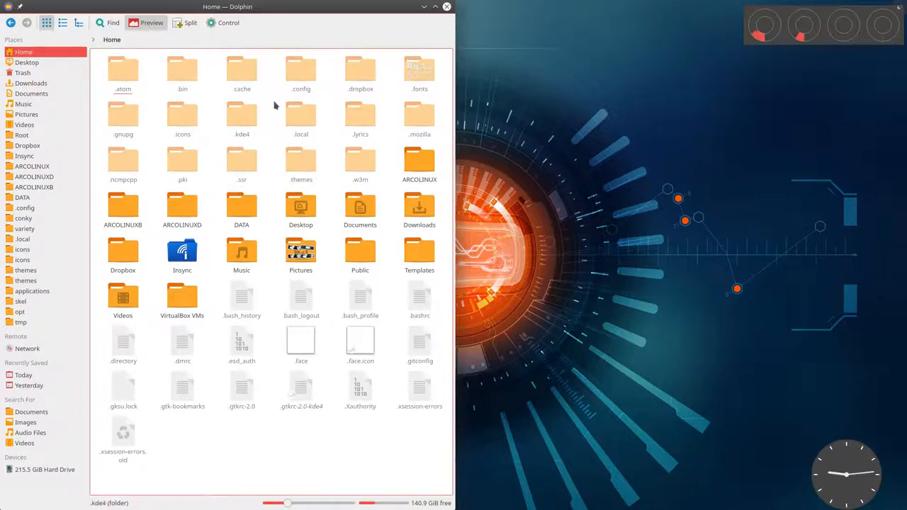
pyautogui.doubleClick(300, 68)
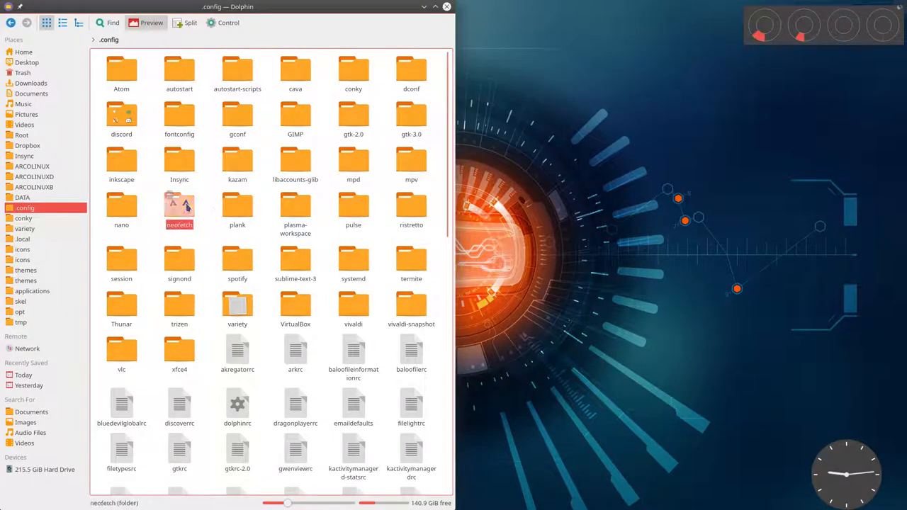
# Preview the arc, green, huvelock and paper ArcoLinux logo PNGs from the neofetch folder in Gwenview
pyautogui.doubleClick(179, 206)
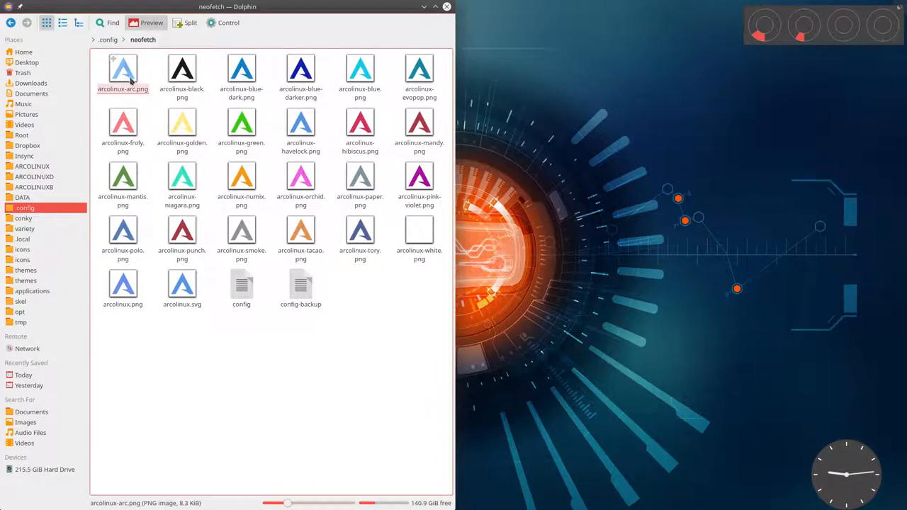
pyautogui.doubleClick(121, 68)
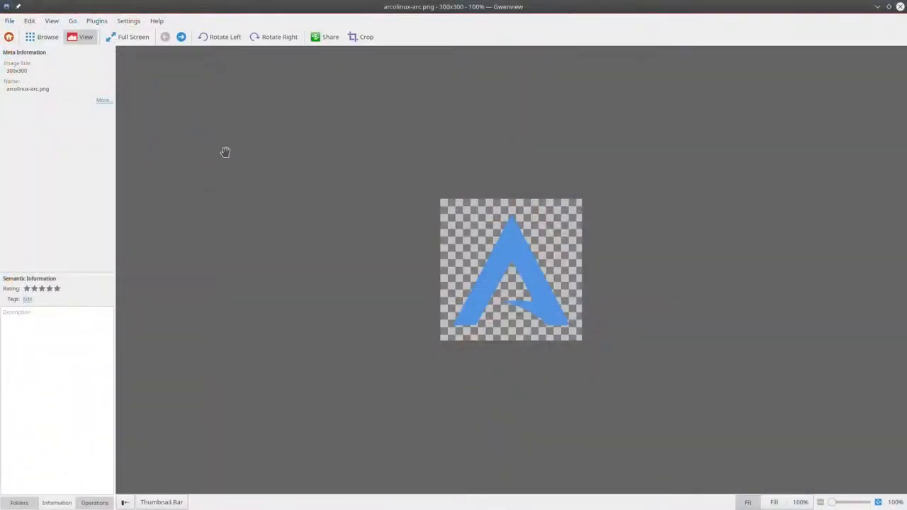
pyautogui.moveTo(527, 150)
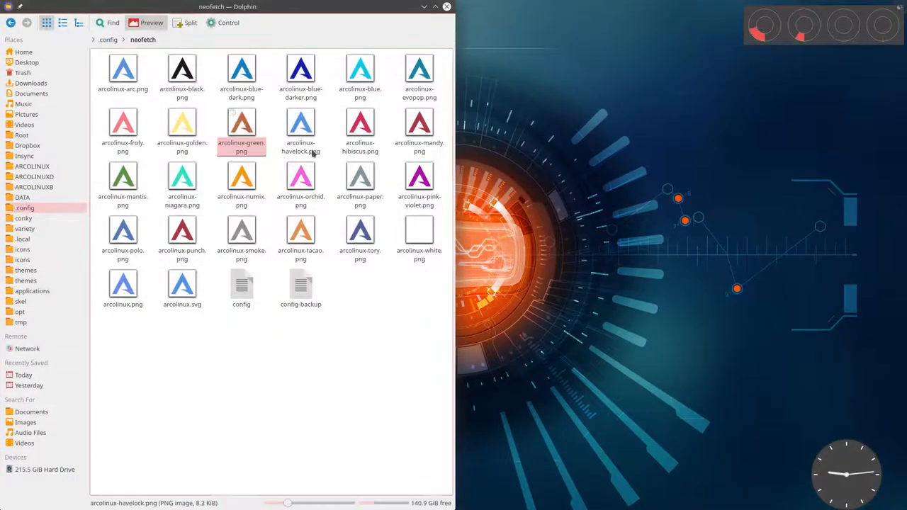
pyautogui.doubleClick(240, 121)
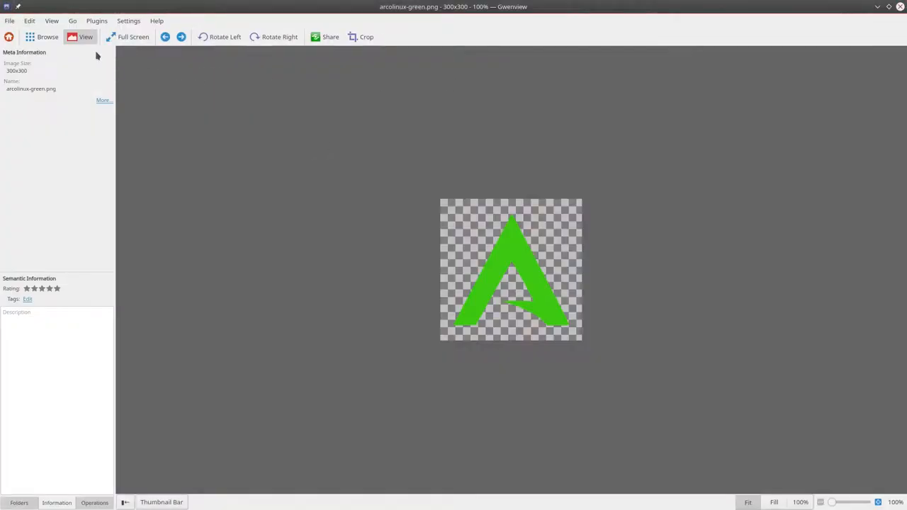
pyautogui.click(182, 37)
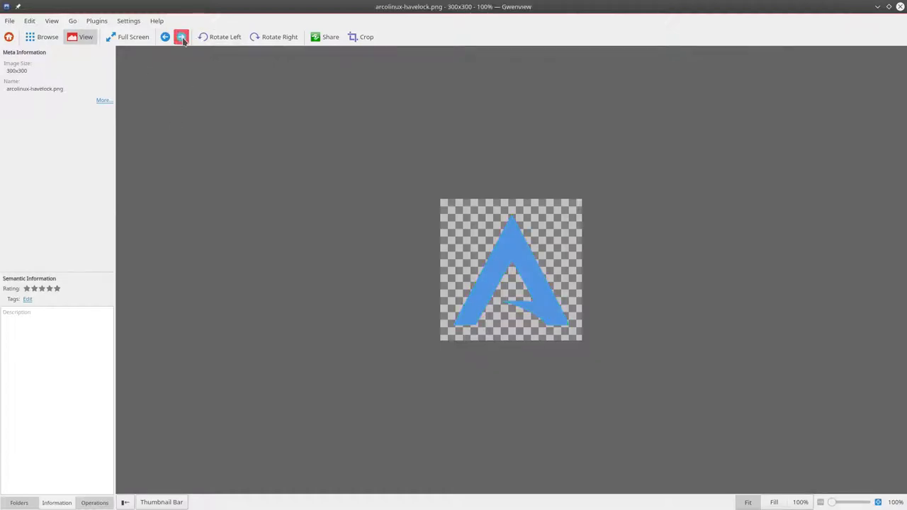
pyautogui.click(181, 37)
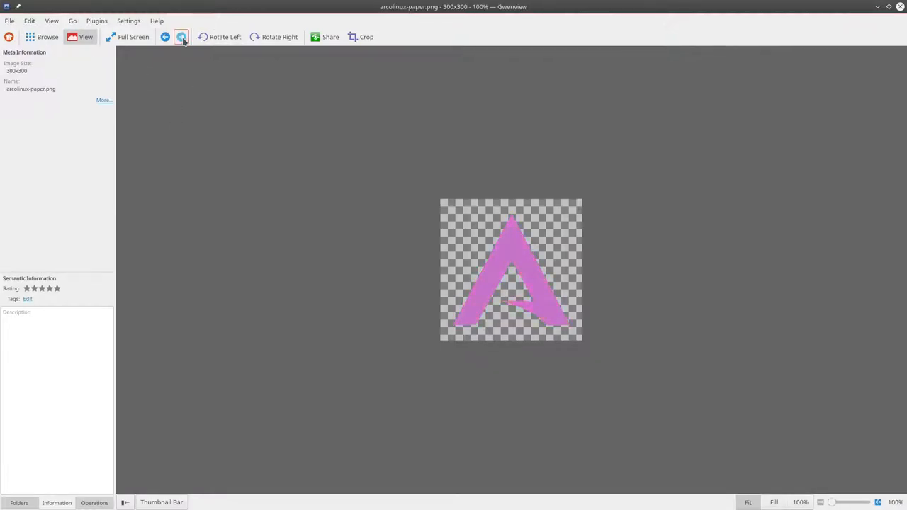
pyautogui.click(181, 37)
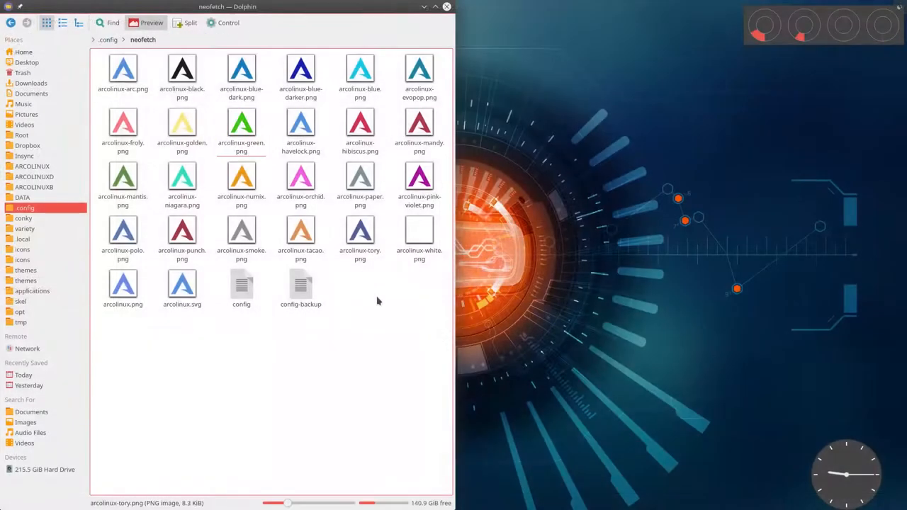
# Open arcolinux.svg with Inkscape via the Open With menu
pyautogui.click(182, 286)
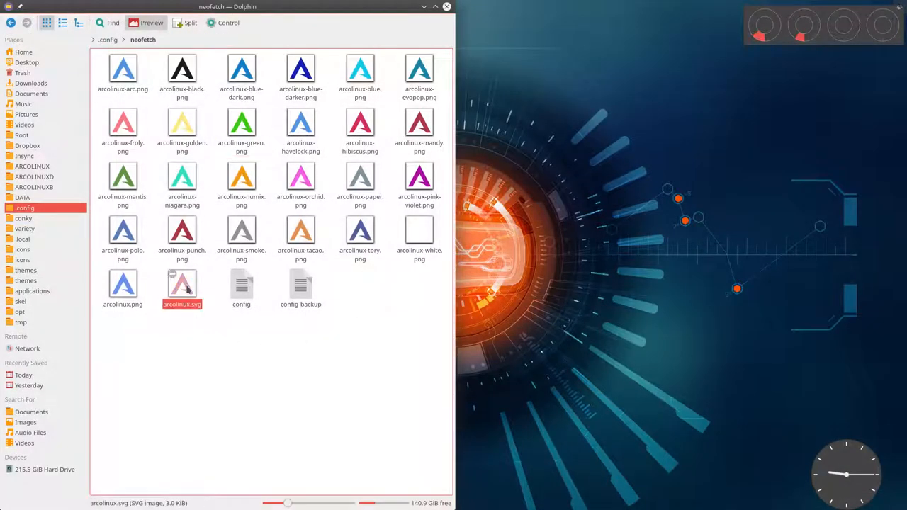
pyautogui.rightClick(182, 289)
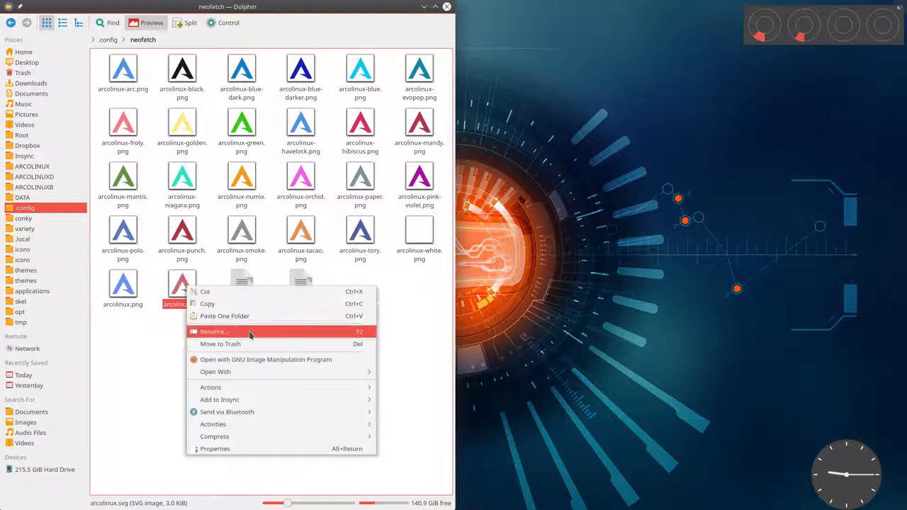
pyautogui.click(215, 371)
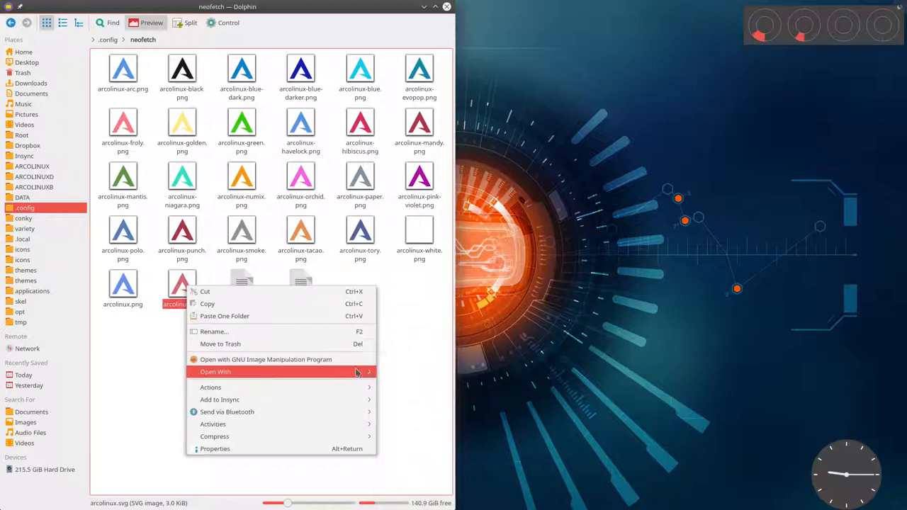
pyautogui.click(503, 351)
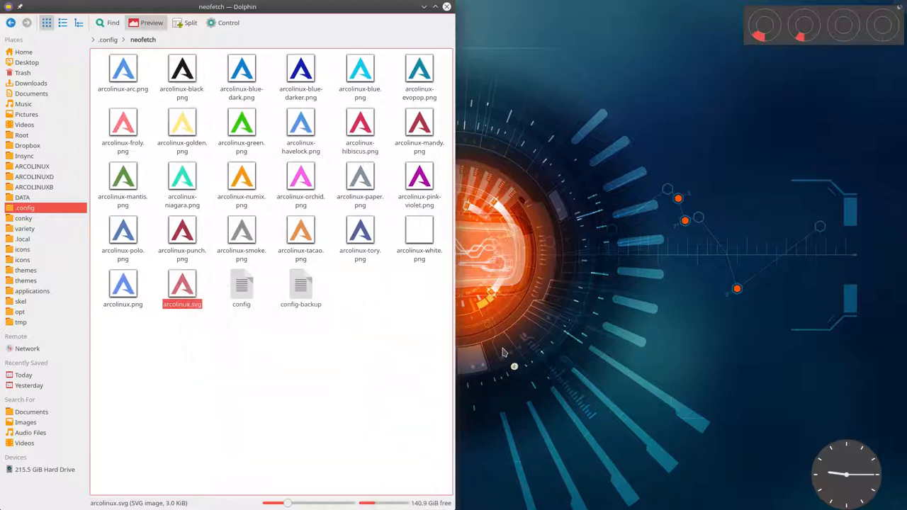
# Recolour the ArcoLinux A logo yellow and set the export area to the whole page
pyautogui.doubleClick(181, 286)
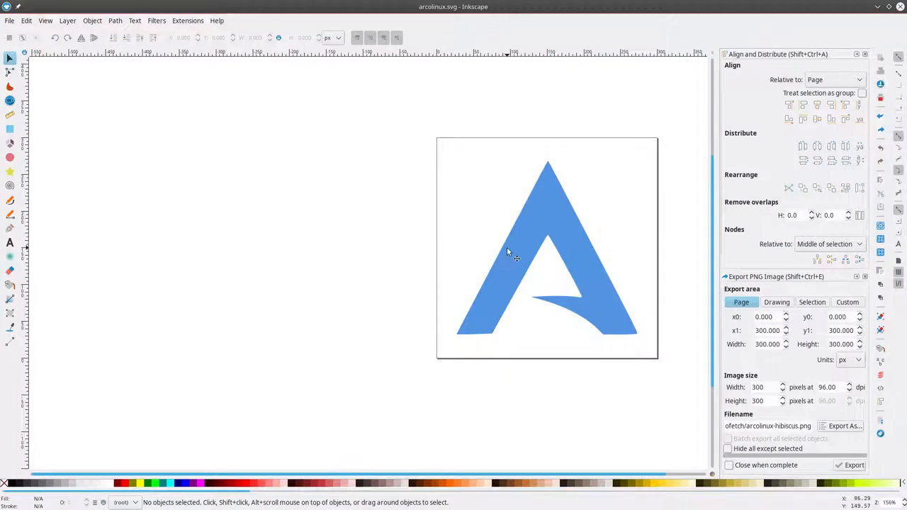
pyautogui.click(544, 248)
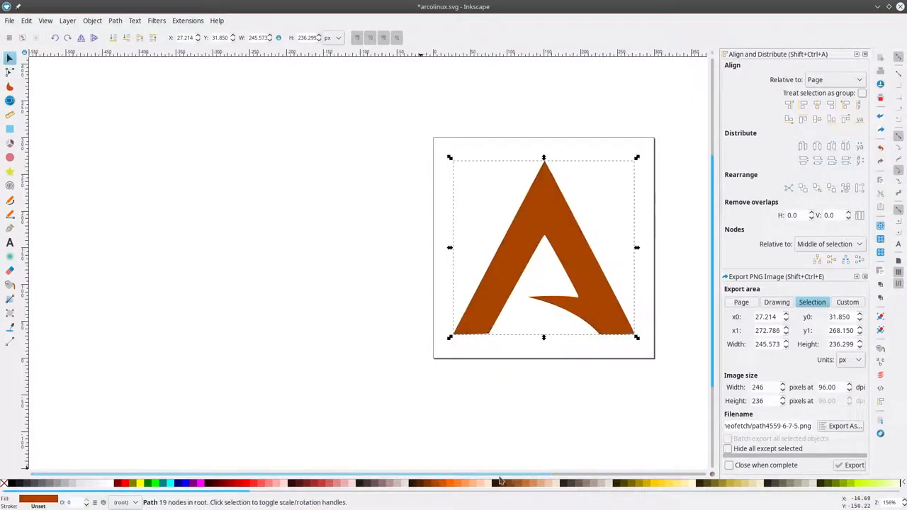
pyautogui.click(637, 483)
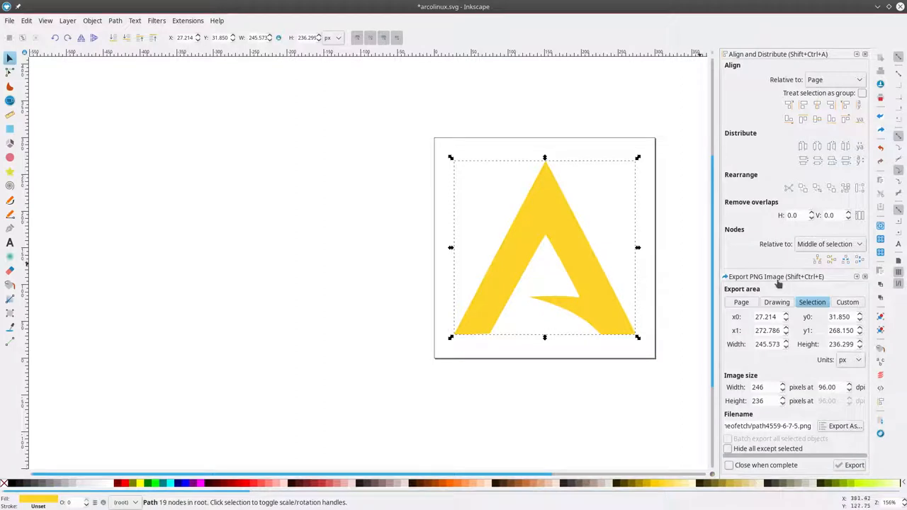
pyautogui.click(741, 302)
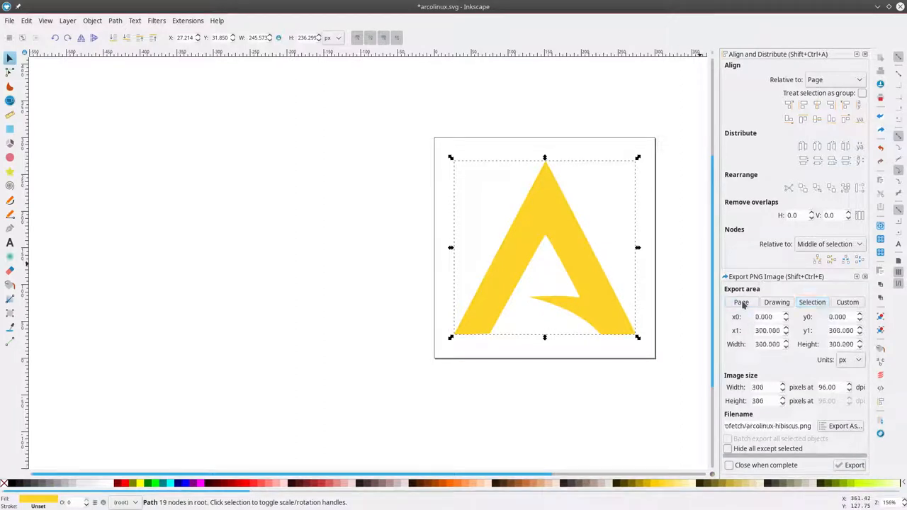
pyautogui.click(741, 301)
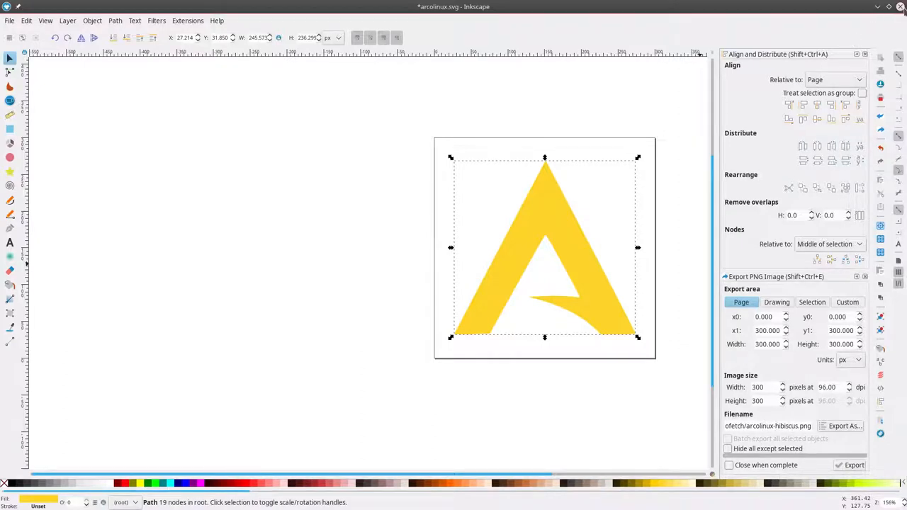
# Close Inkscape, discarding the unsaved changes to the logo drawing
pyautogui.click(901, 6)
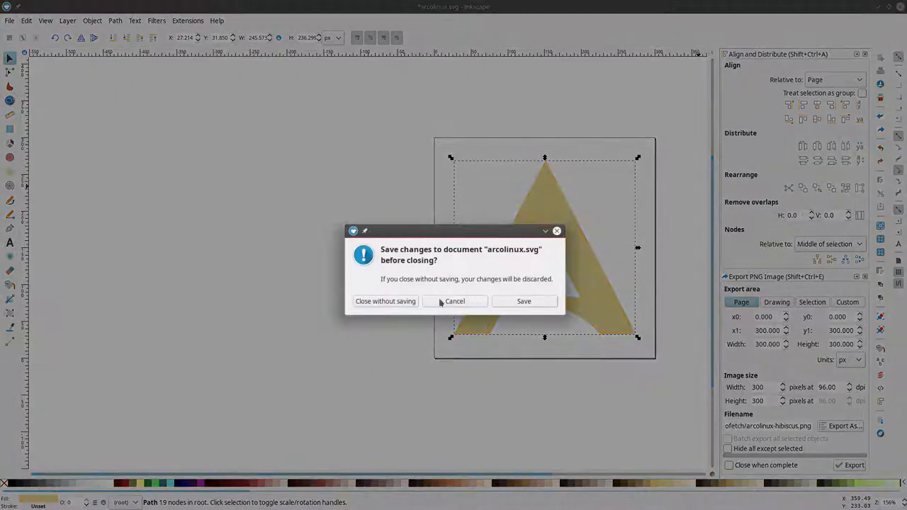
pyautogui.click(386, 300)
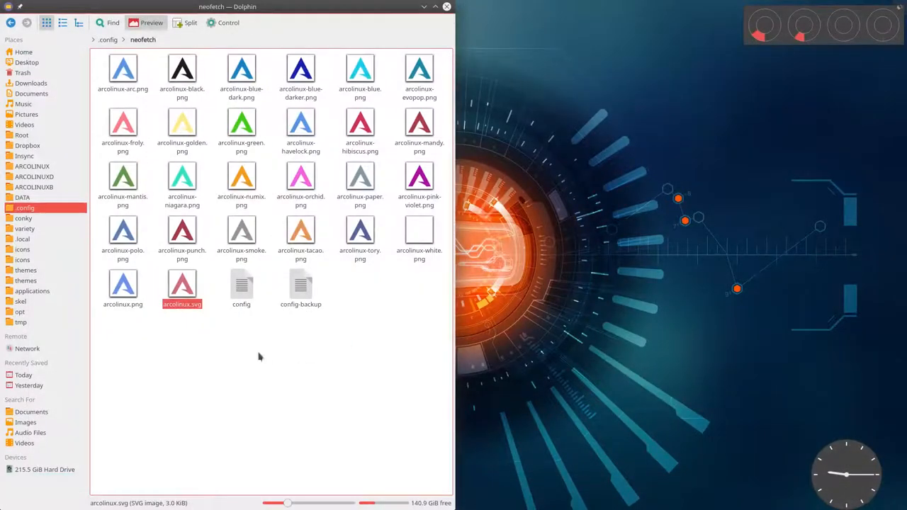
# Open the neofetch config in Kate and scroll to the image backend and image_source lines
pyautogui.click(241, 286)
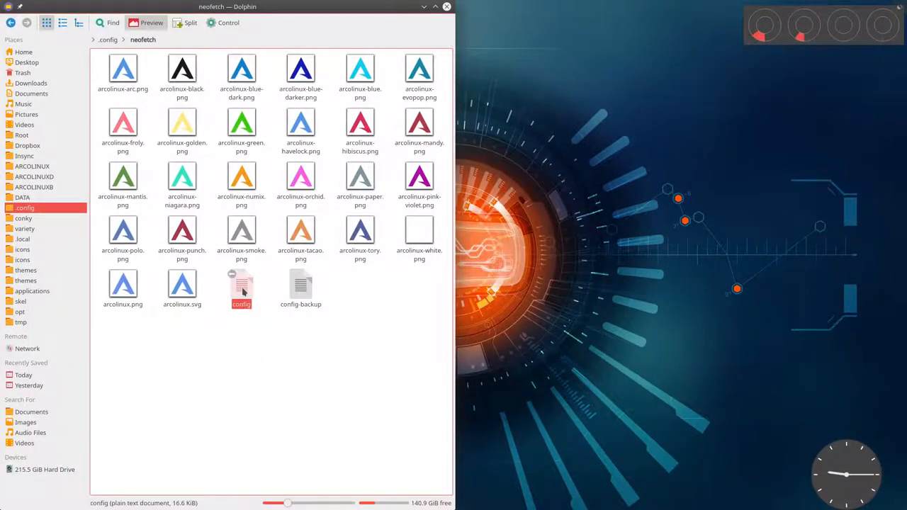
pyautogui.doubleClick(241, 283)
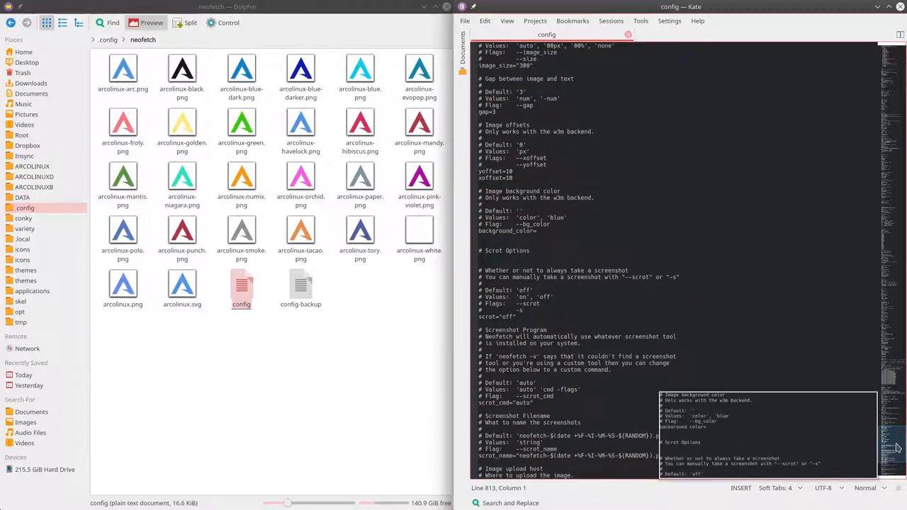
pyautogui.scroll(-3)
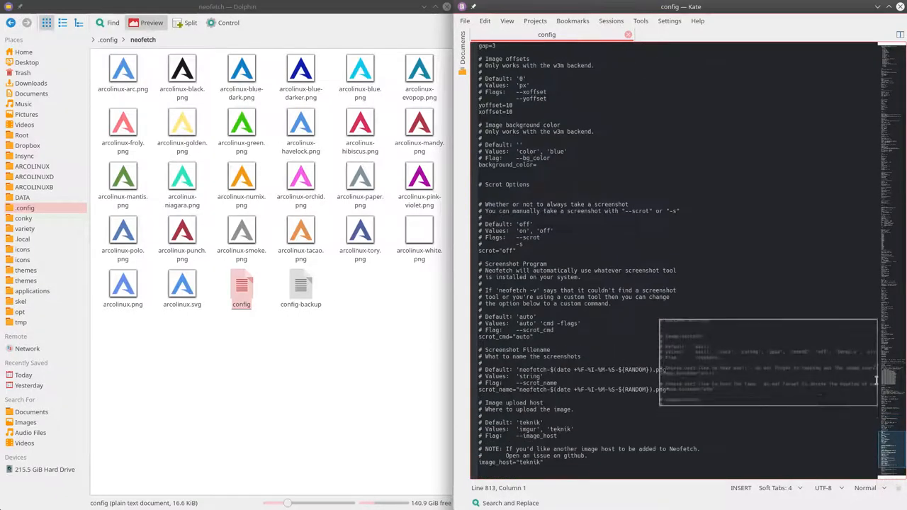
pyautogui.scroll(3)
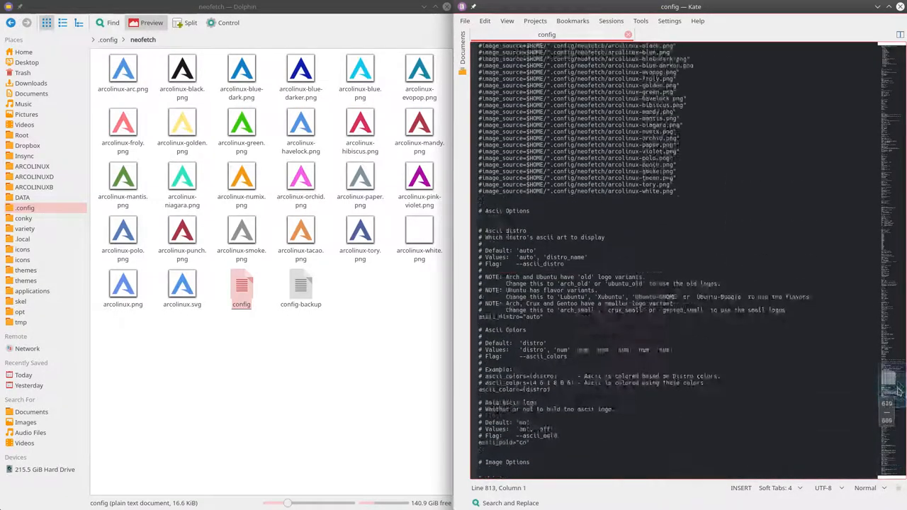
pyautogui.scroll(3)
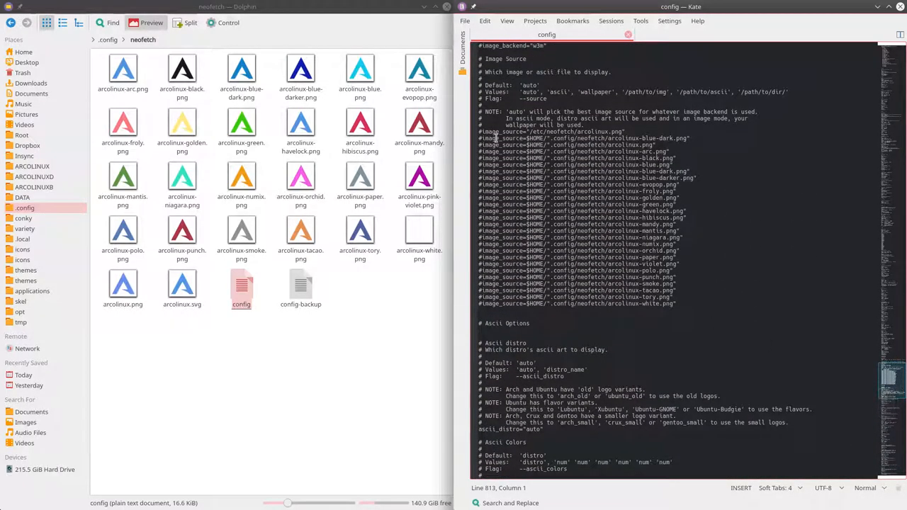
pyautogui.scroll(3)
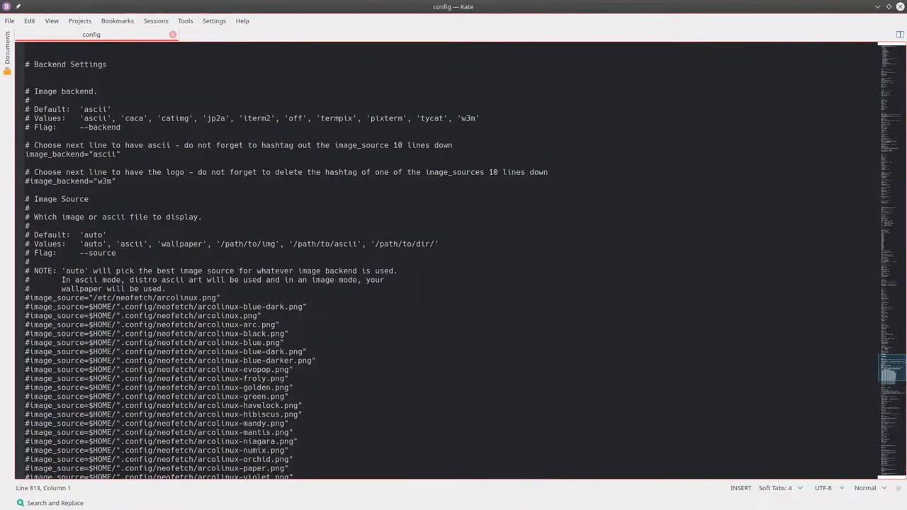
# Close the neofetch output and locate the image backend lines in the config
pyautogui.scroll(-3)
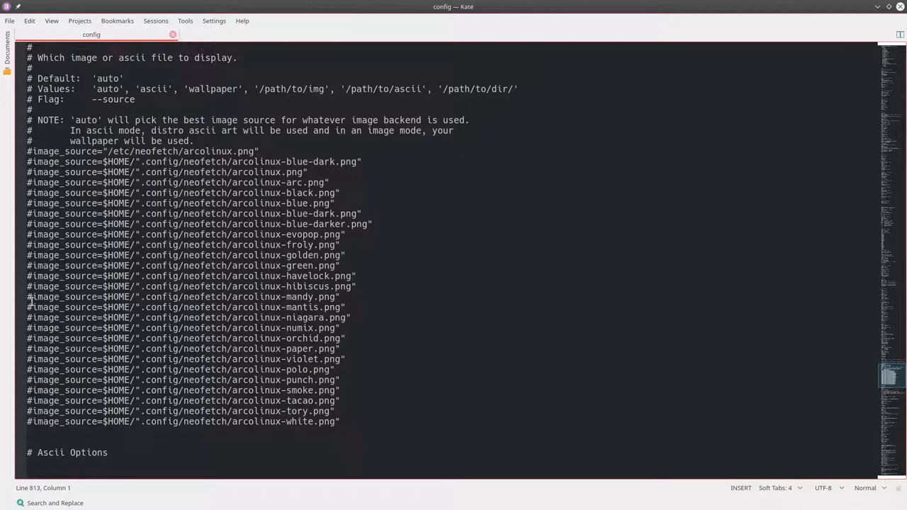
pyautogui.moveTo(629, 251)
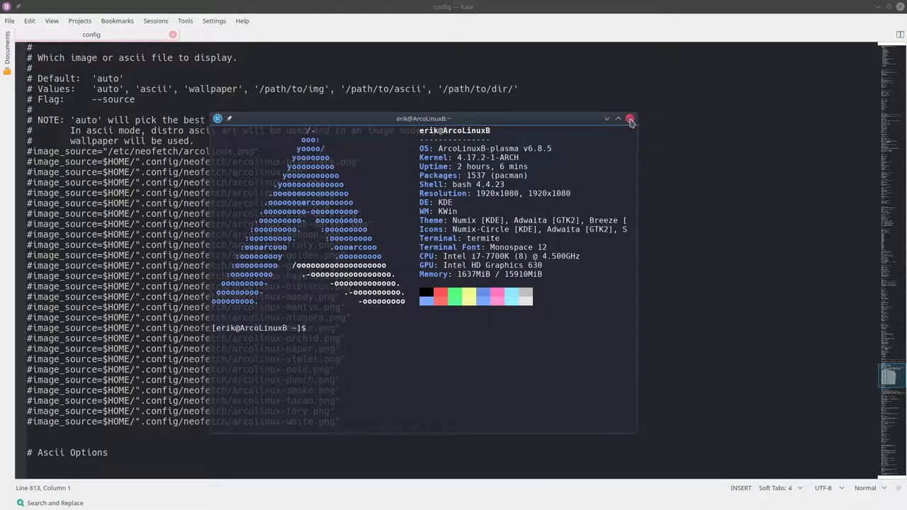
pyautogui.click(629, 119)
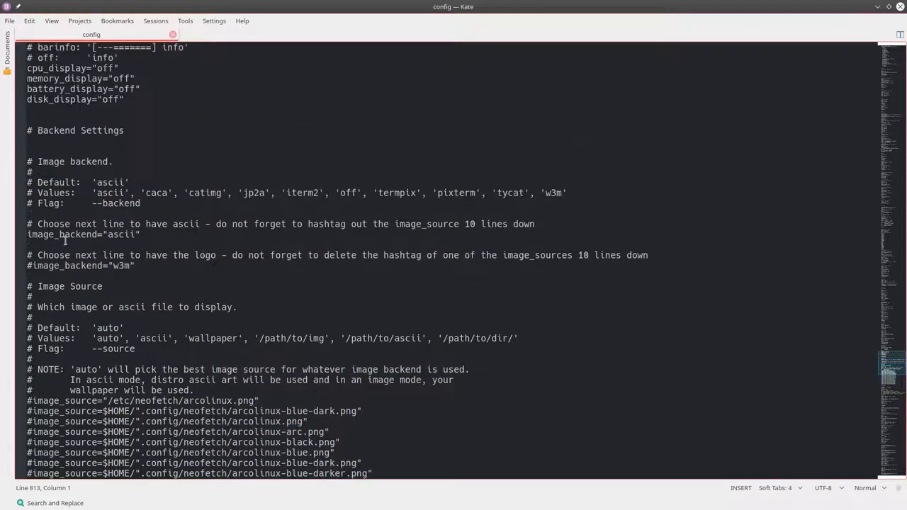
pyautogui.click(37, 223)
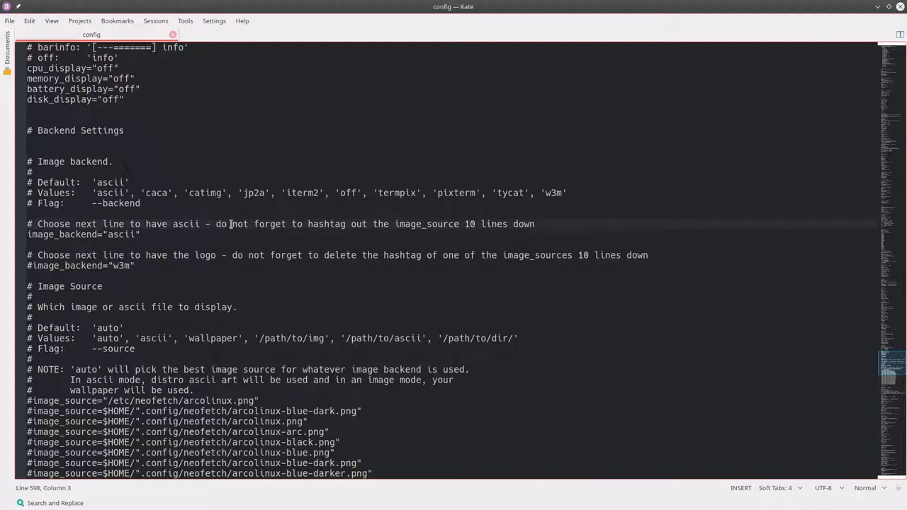
pyautogui.moveTo(462, 224)
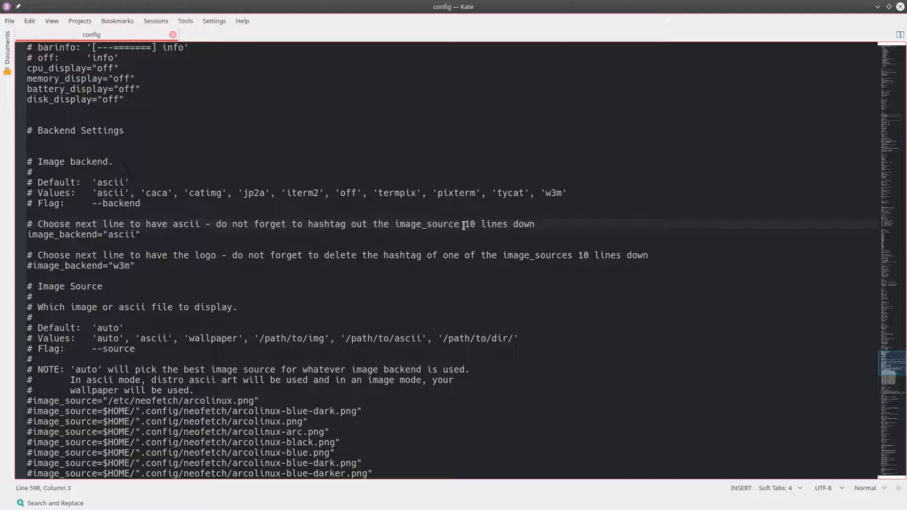
pyautogui.moveTo(187, 300)
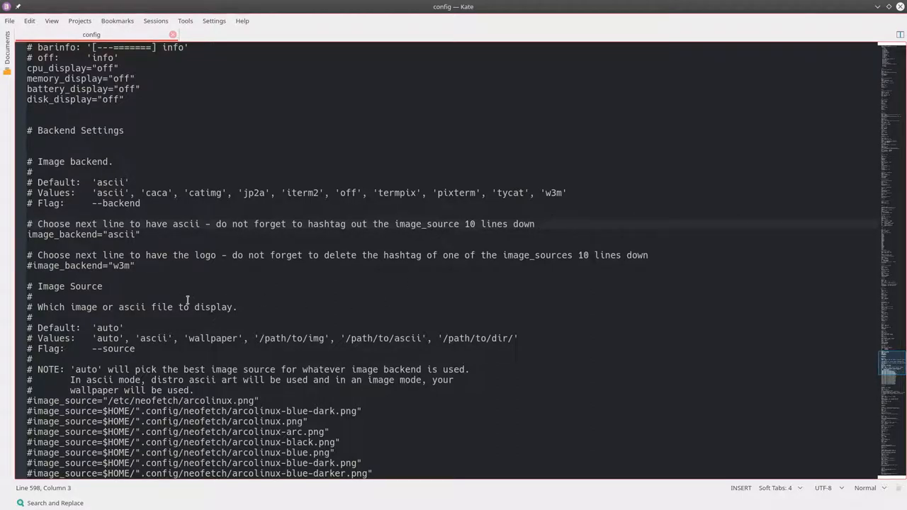
pyautogui.scroll(-3)
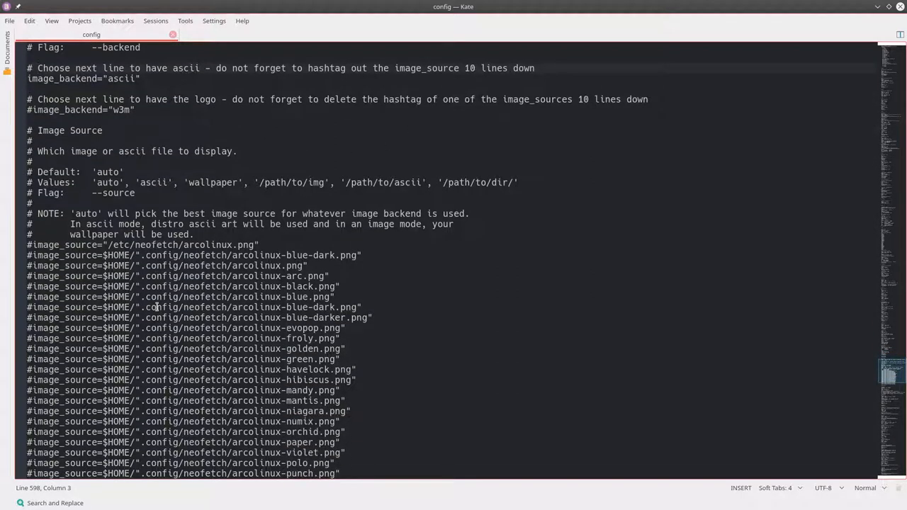
pyautogui.click(45, 297)
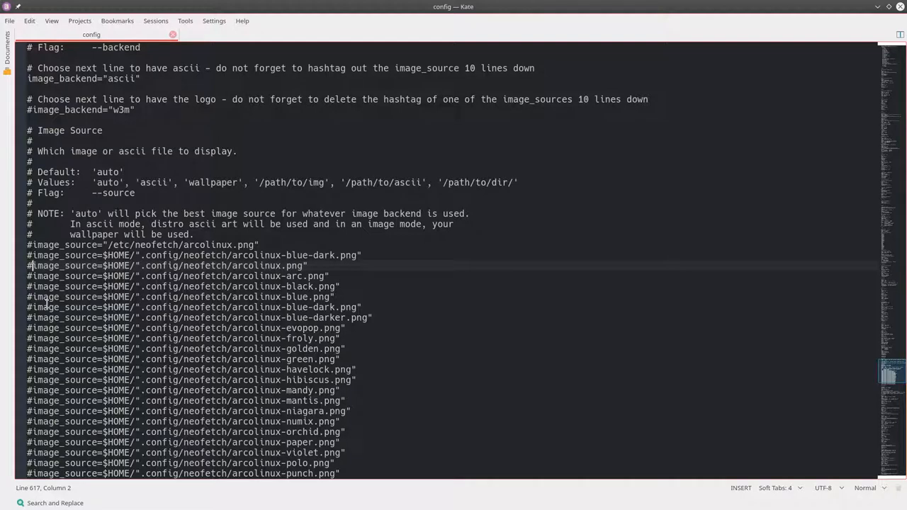
pyautogui.scroll(3)
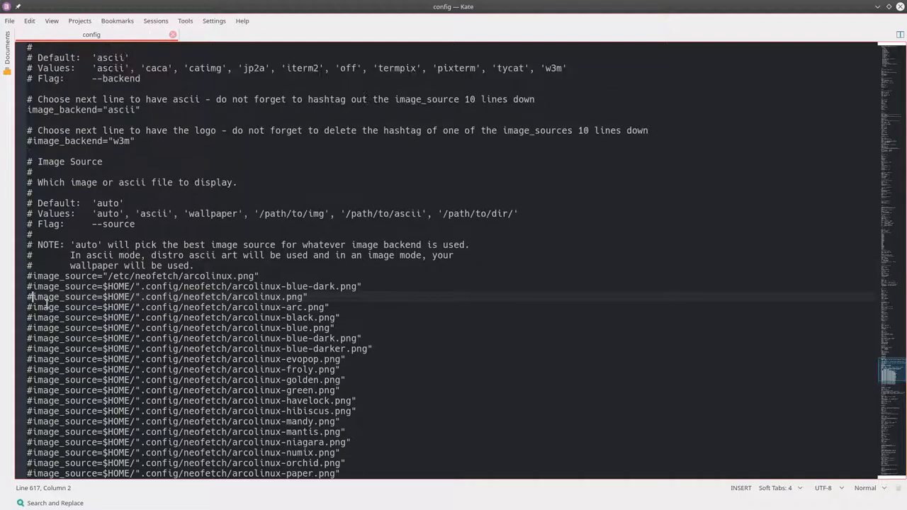
# Comment out image_backend="ascii" and uncomment image_backend="w3m"
pyautogui.click(105, 181)
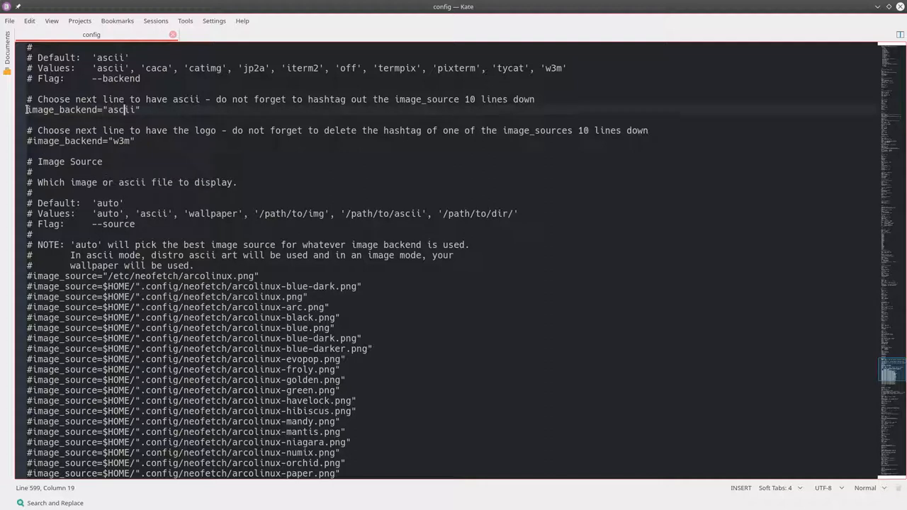
pyautogui.write('#')
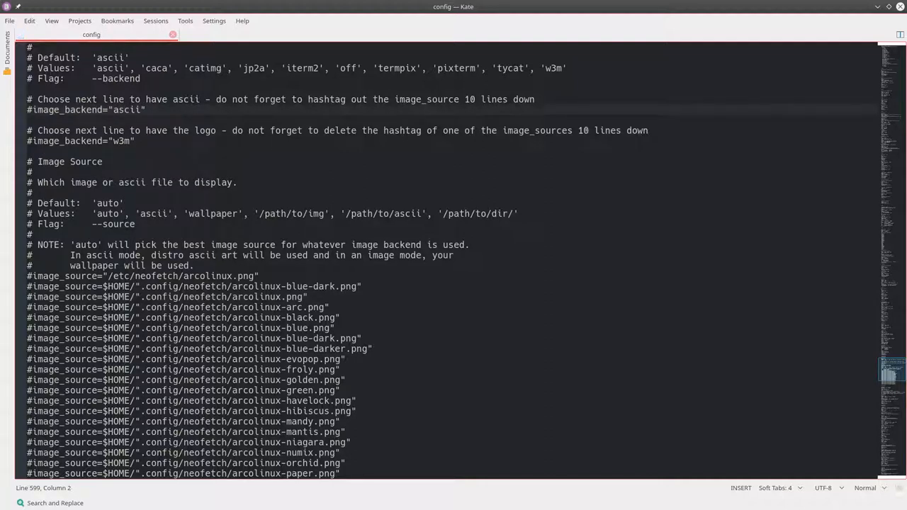
pyautogui.click(30, 170)
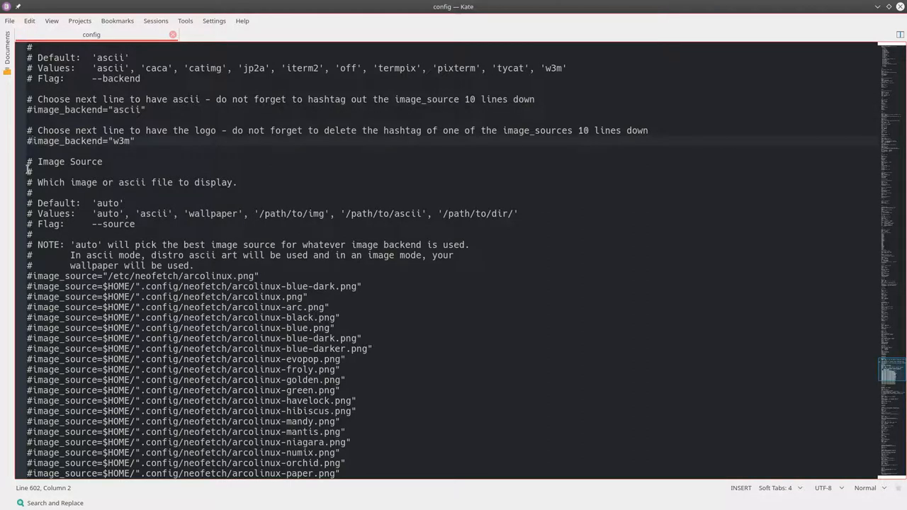
pyautogui.press('BackSpace')
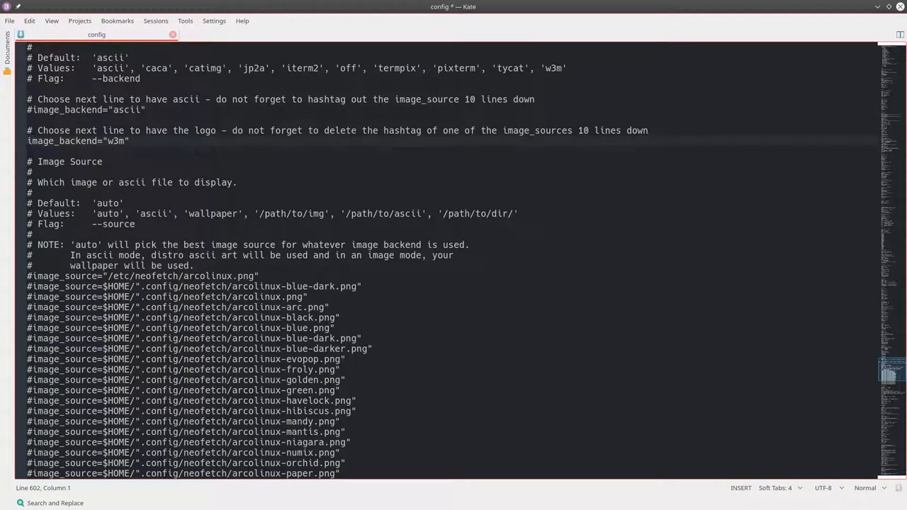
# Save the config with the arcolinux.png image source enabled and check neofetch's logo output
pyautogui.press('ctrl+s')
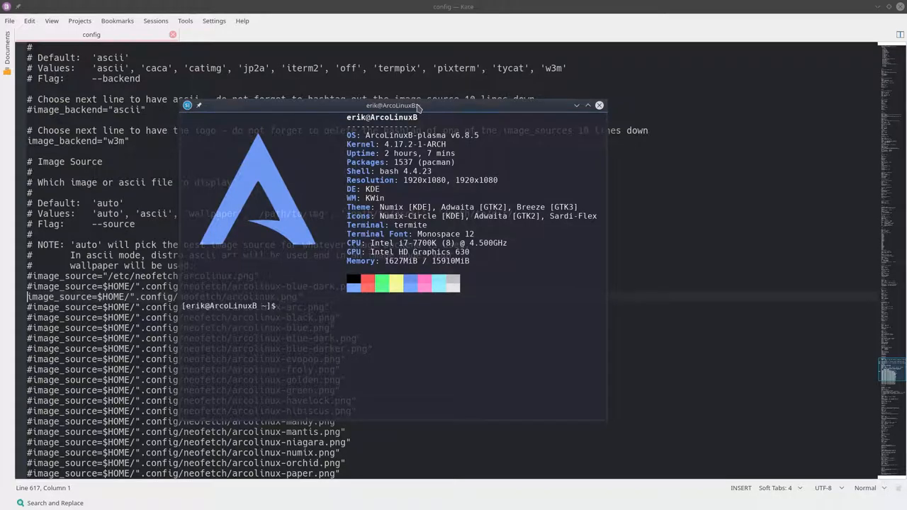
pyautogui.moveTo(598, 105)
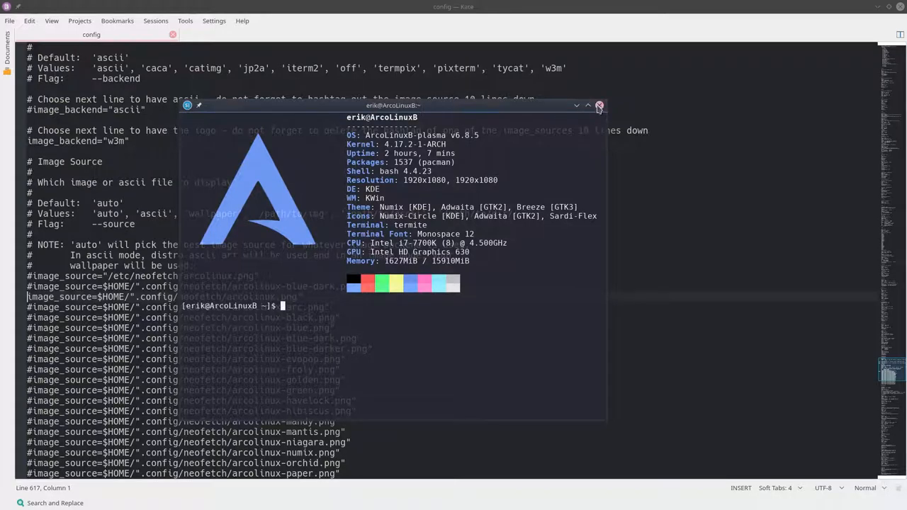
pyautogui.click(598, 105)
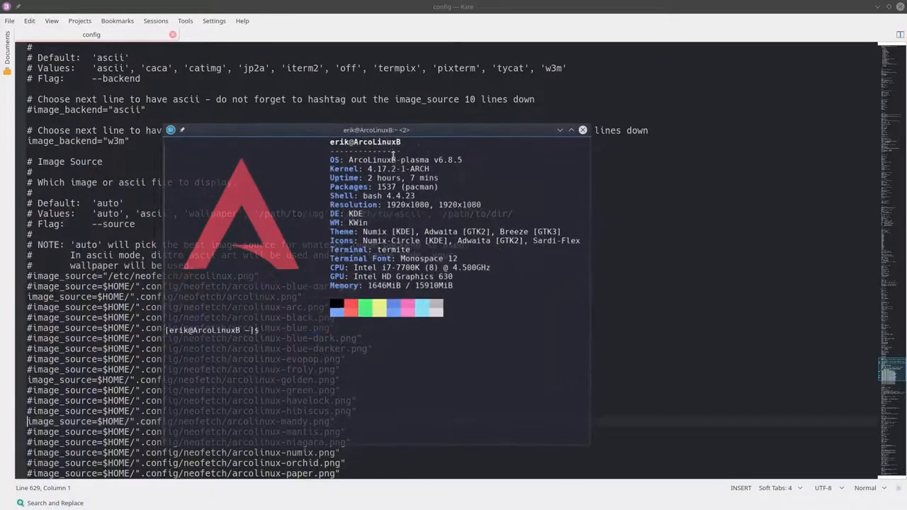
pyautogui.moveTo(375, 130); pyautogui.dragTo(509, 116)
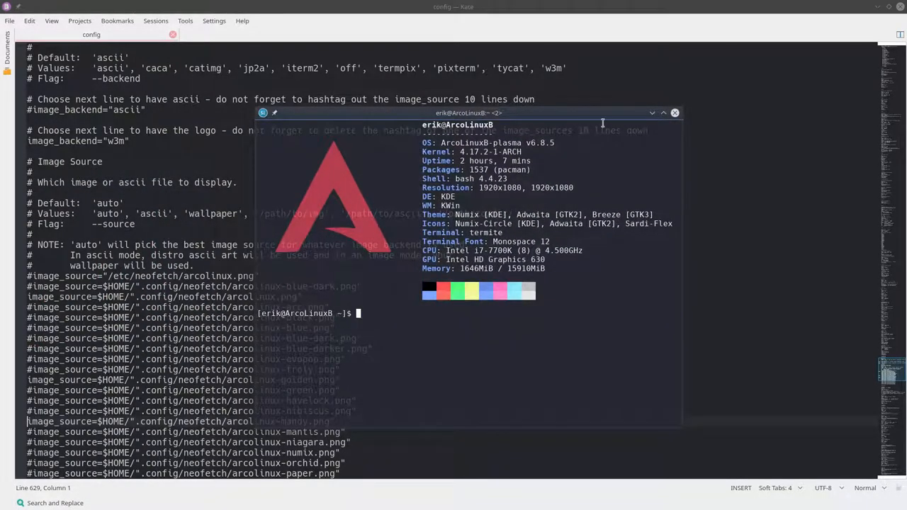
pyautogui.moveTo(674, 113)
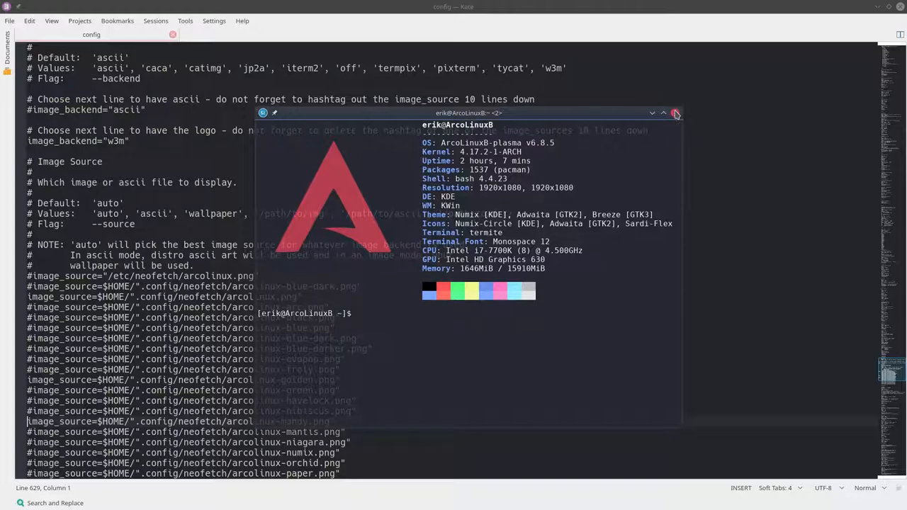
pyautogui.click(674, 113)
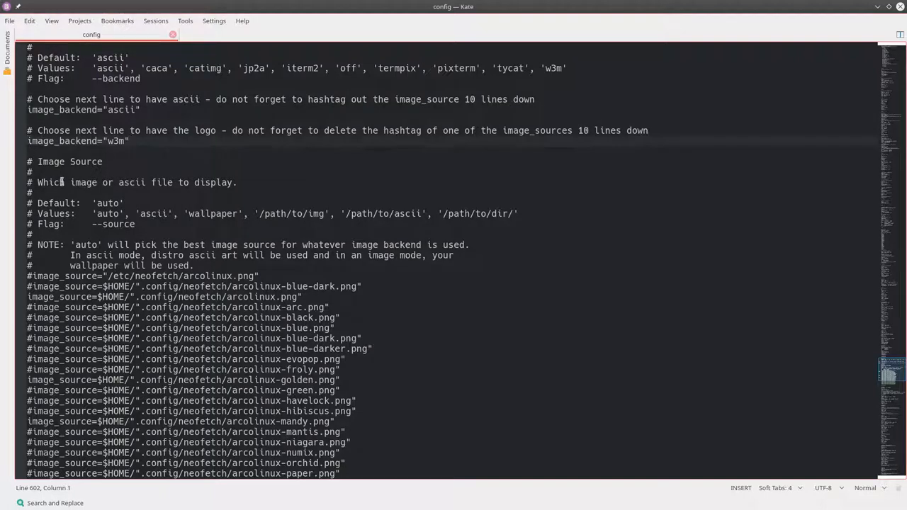
# Comment out the w3m backend and arcolinux-mandy image source so neofetch prints the ASCII logo again
pyautogui.write('#')
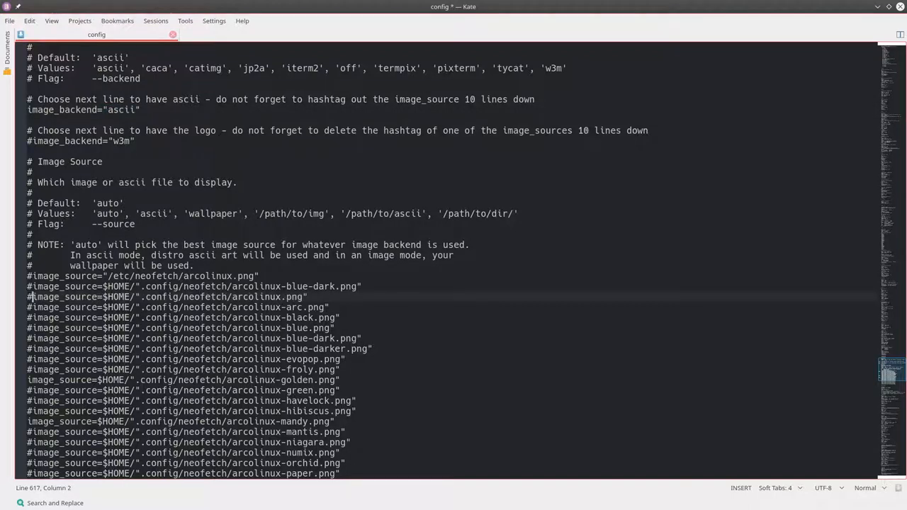
pyautogui.click(29, 380)
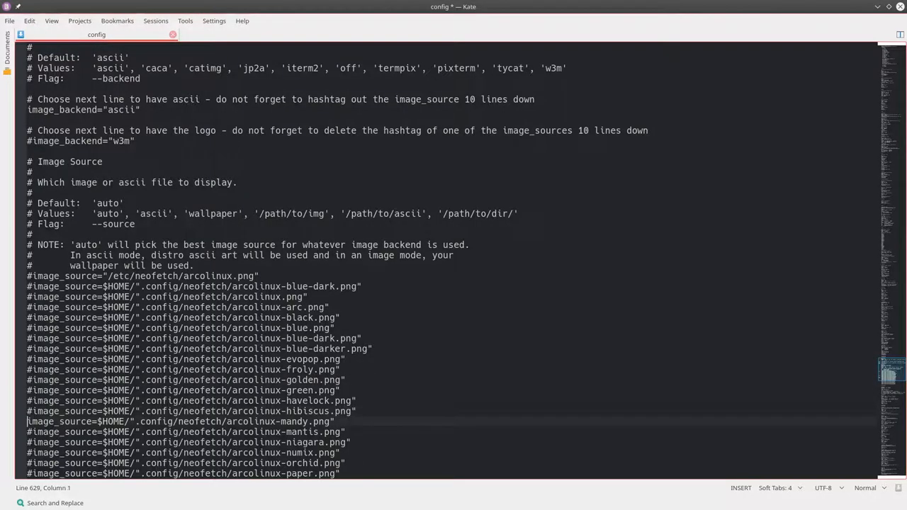
pyautogui.write('#')
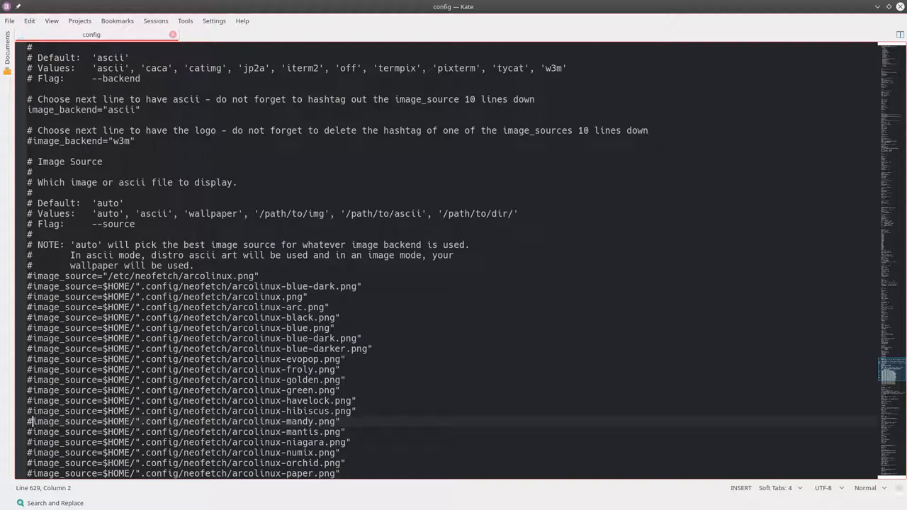
pyautogui.moveTo(65, 172)
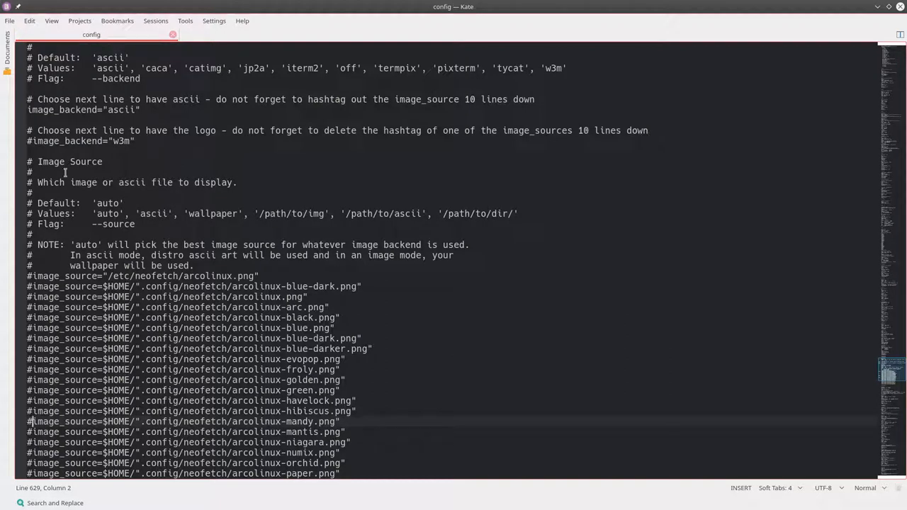
pyautogui.moveTo(701, 71)
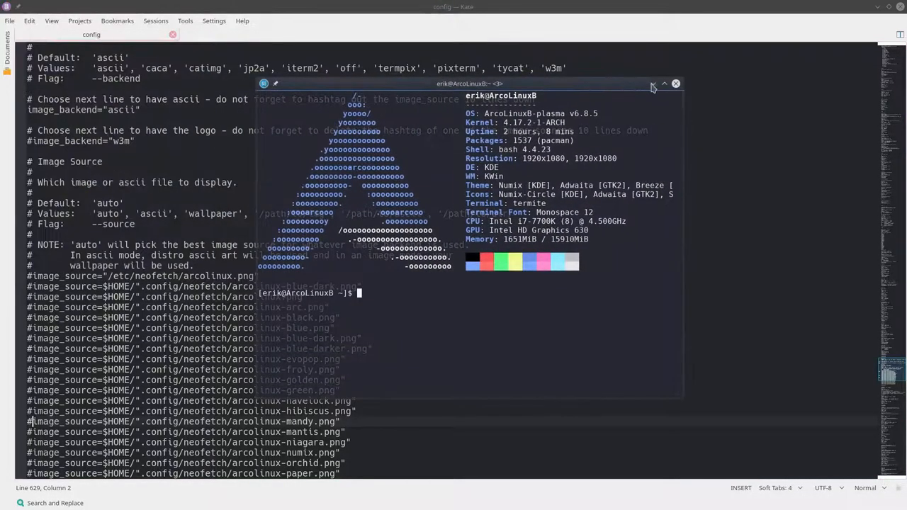
pyautogui.click(652, 83)
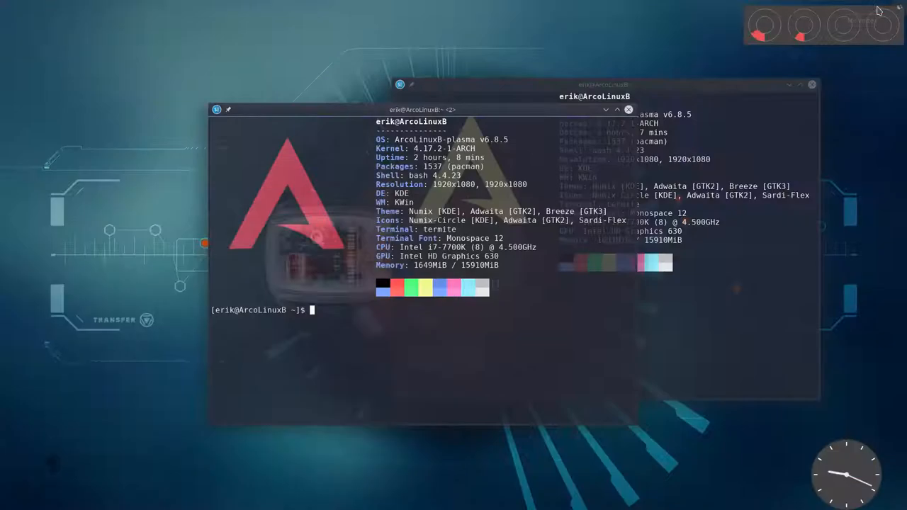
pyautogui.click(627, 109)
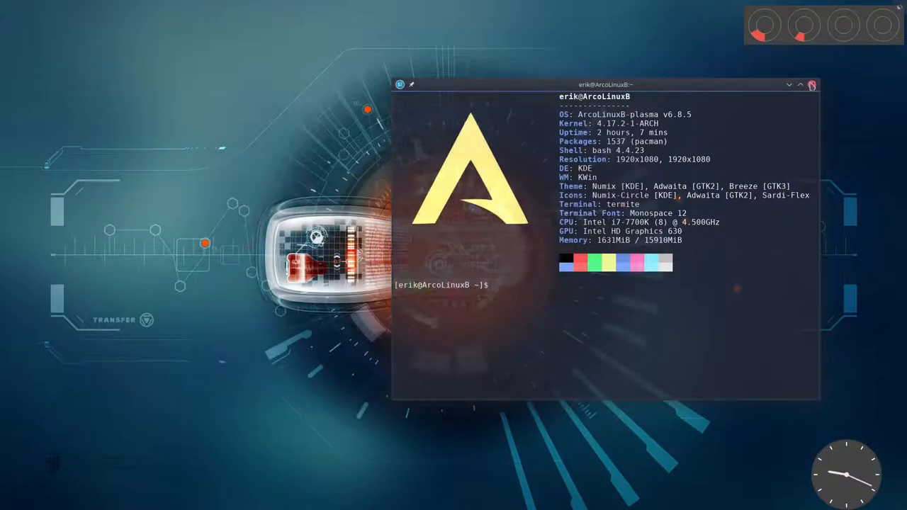
# Open Dolphin from the desktop, go Home and enter the hidden .cache folder
pyautogui.rightClick(446, 331)
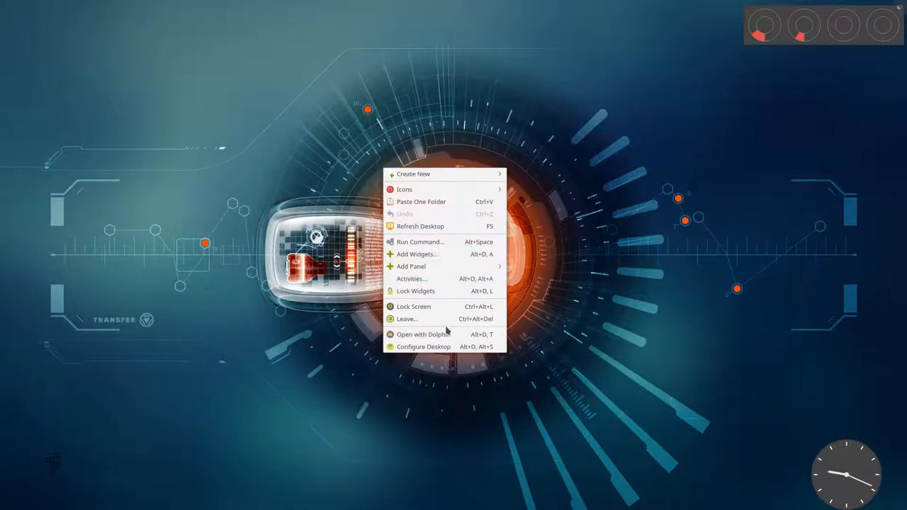
pyautogui.click(423, 334)
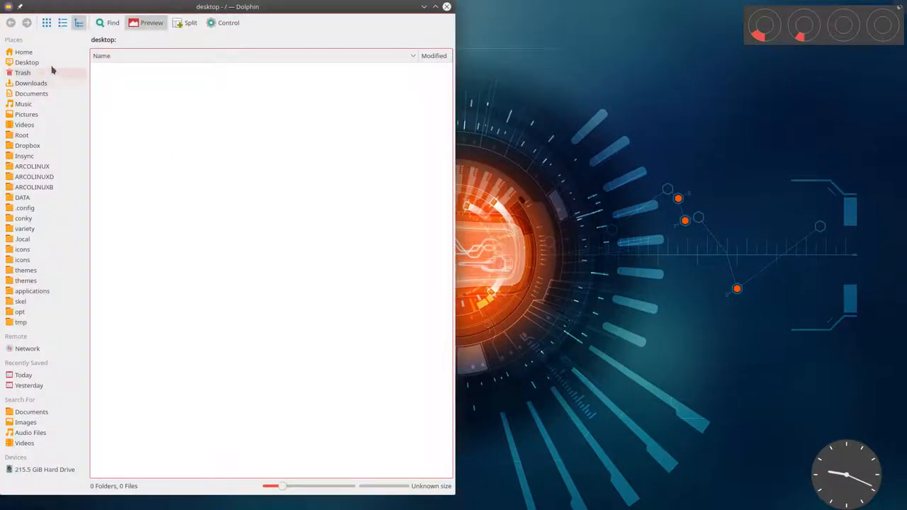
pyautogui.click(23, 51)
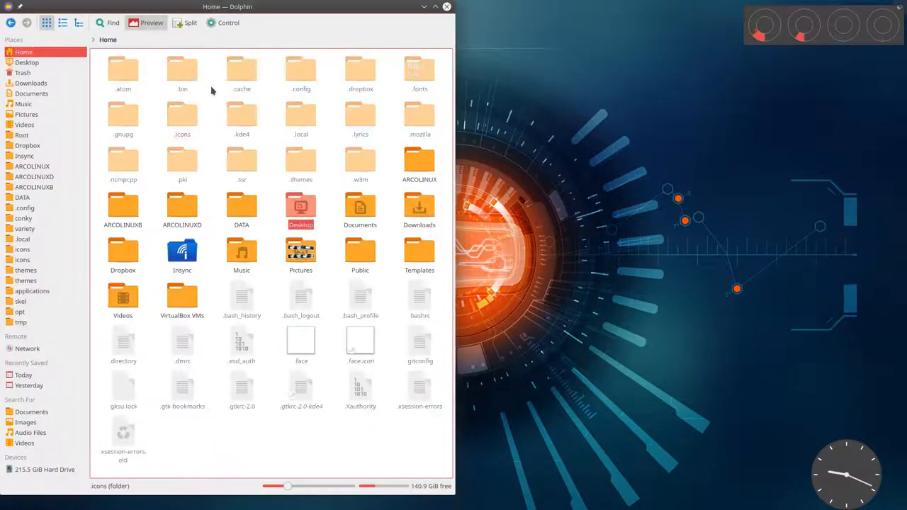
pyautogui.doubleClick(241, 69)
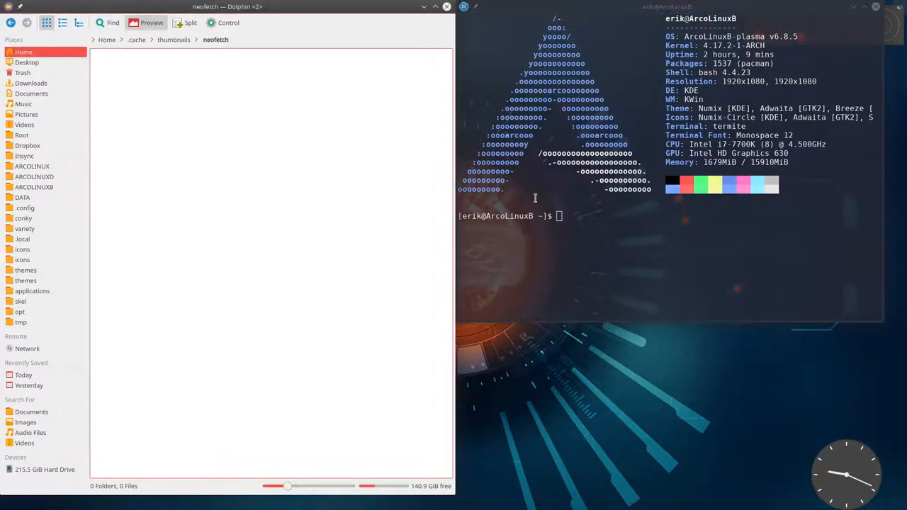
pyautogui.moveTo(385, 216)
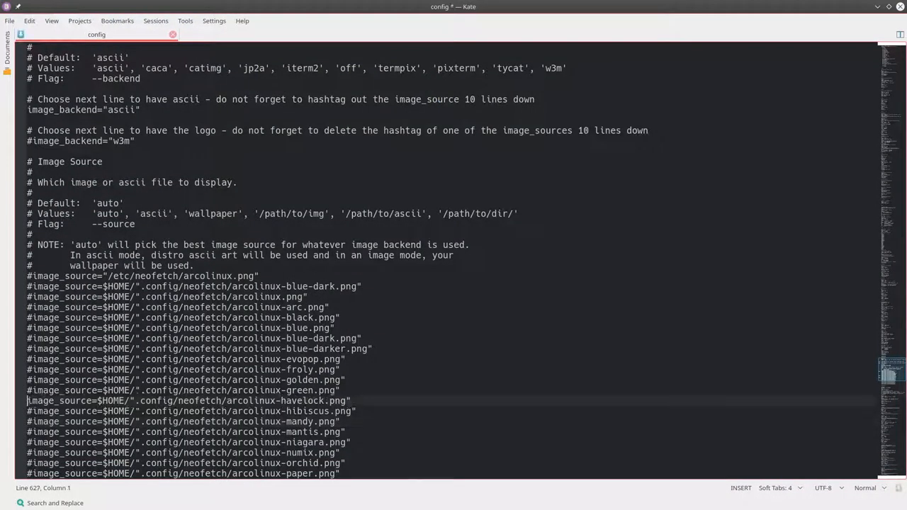
# Save the config with the arcolinux-havelock.png image_source line enabled
pyautogui.press('ctrl+s')
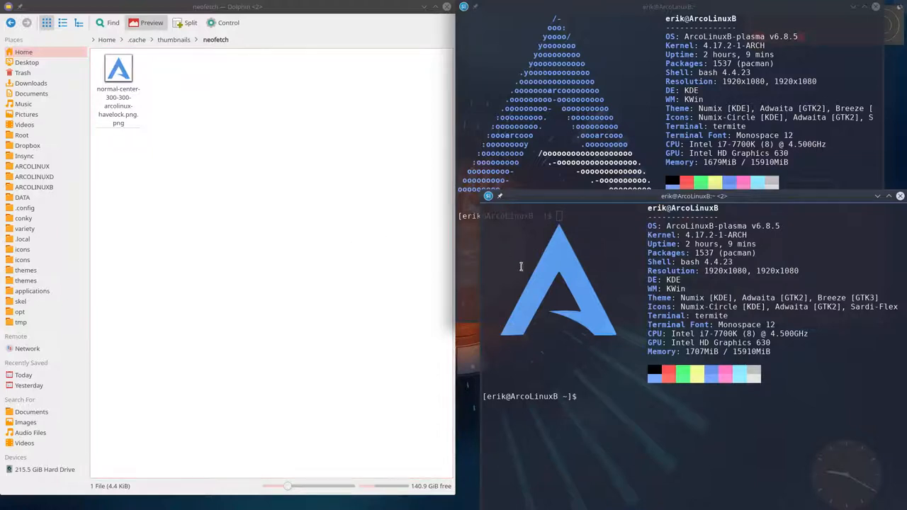
pyautogui.moveTo(499, 293)
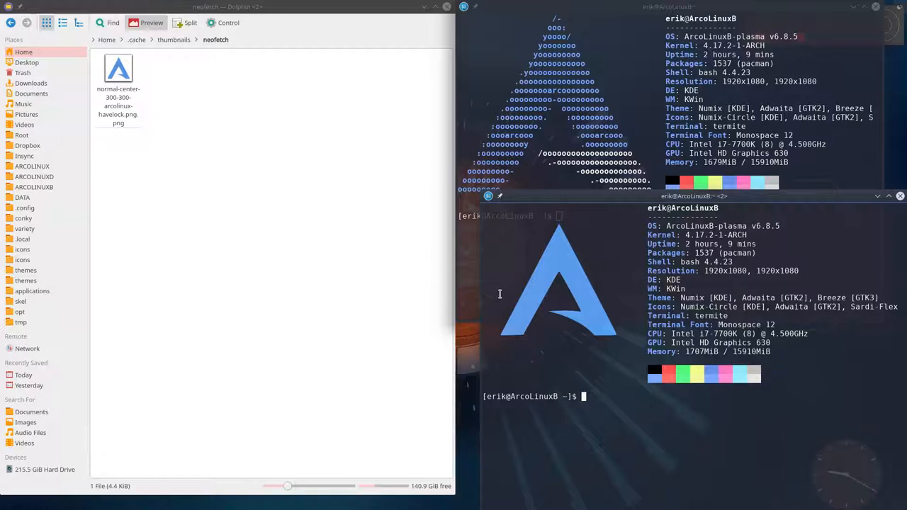
pyautogui.moveTo(456, 294)
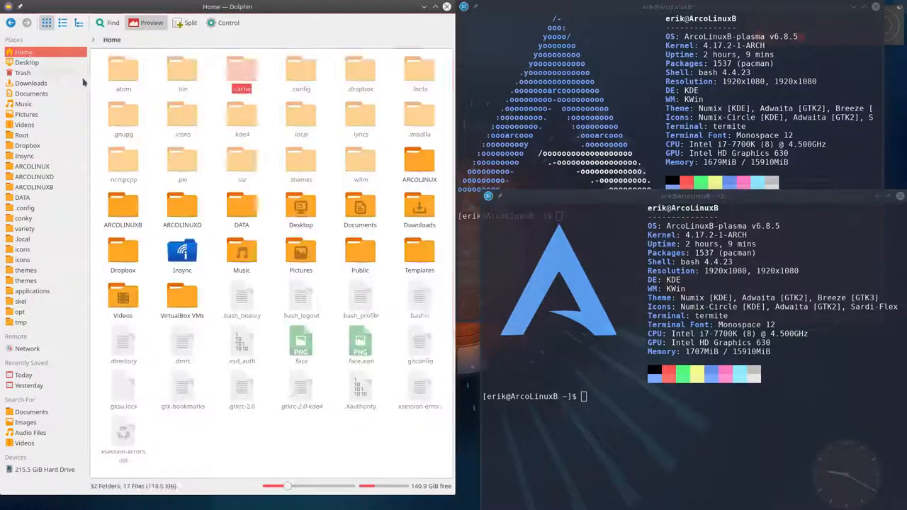
# Compare config with config-backup in Kompare and review the three changed lines
pyautogui.click(301, 71)
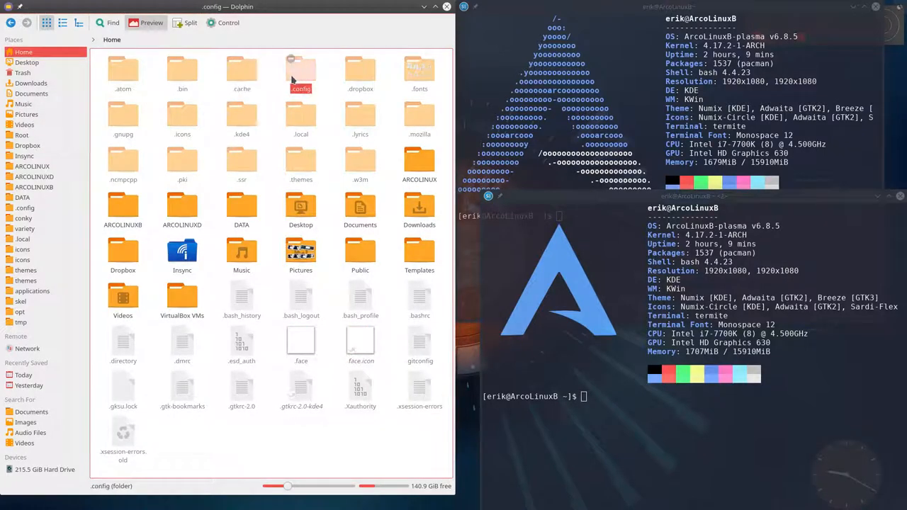
pyautogui.doubleClick(300, 71)
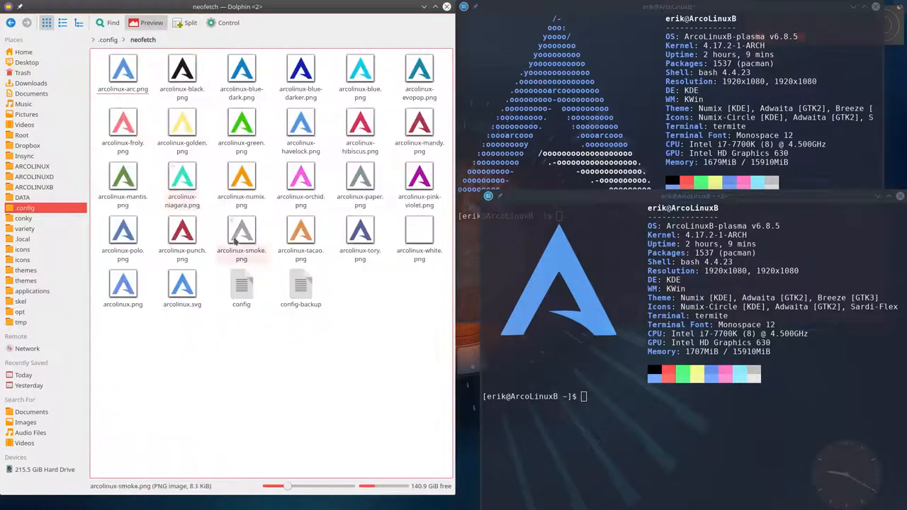
pyautogui.click(301, 286)
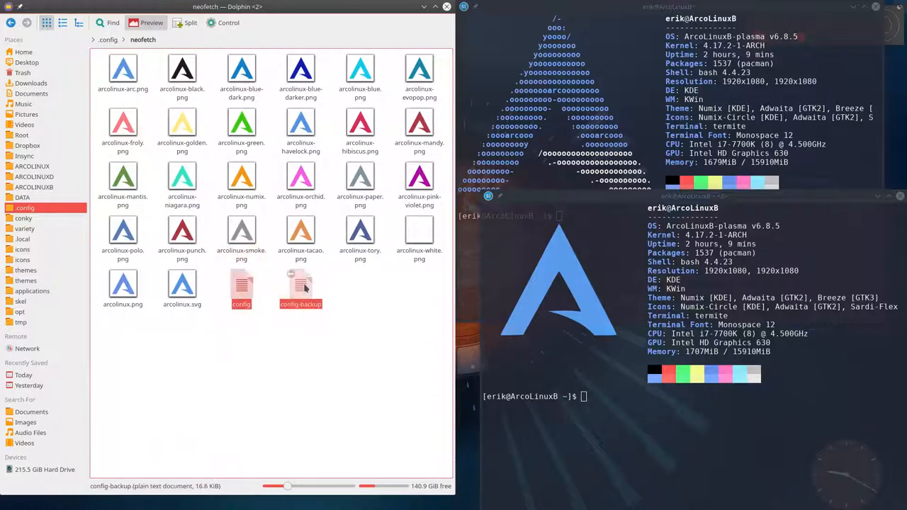
pyautogui.rightClick(300, 286)
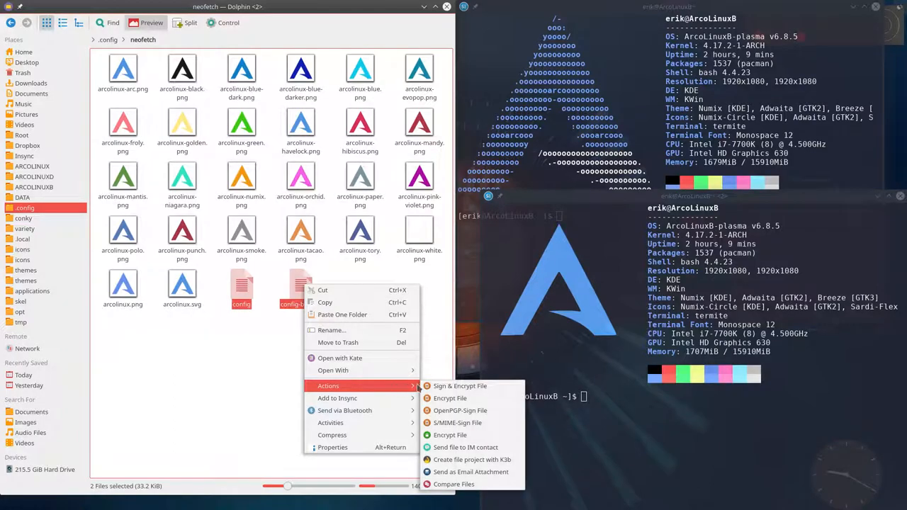
pyautogui.click(454, 485)
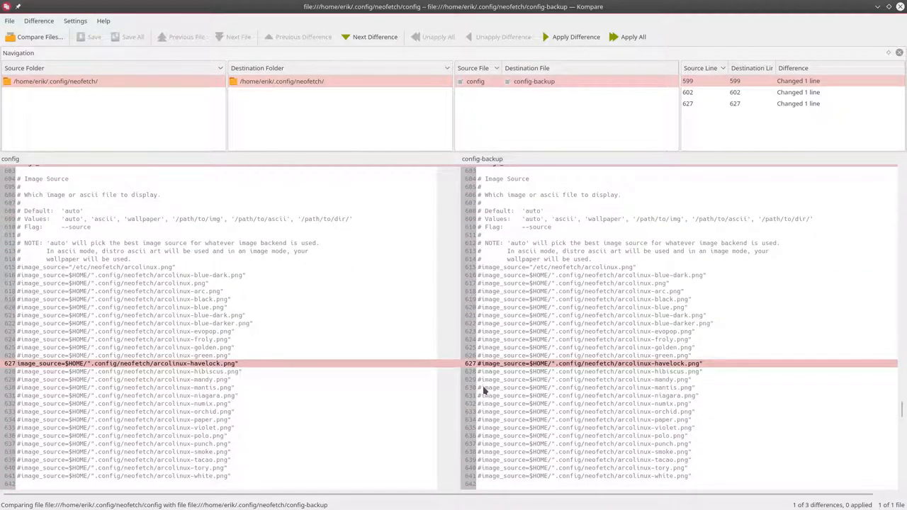
pyautogui.scroll(-3)
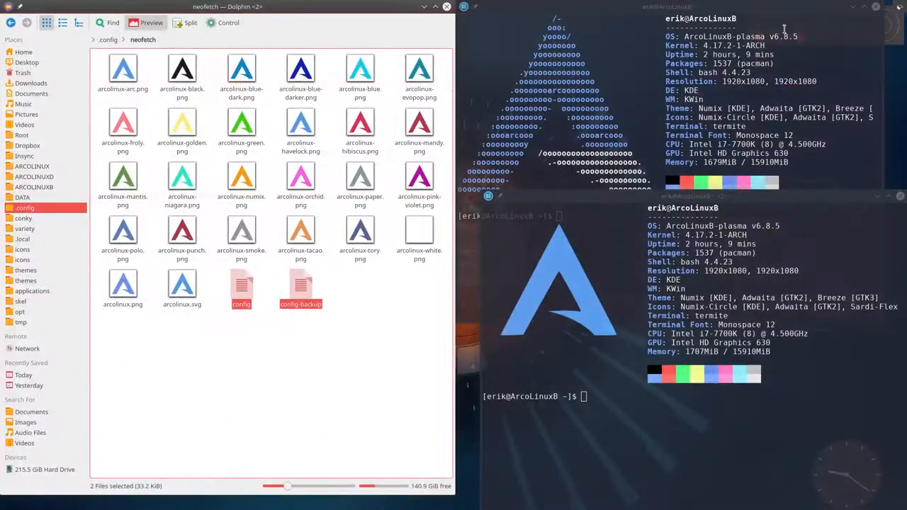
# Navigate to /etc/skel/.config/neofetch holding the logo images, config and config-backup
pyautogui.click(254, 343)
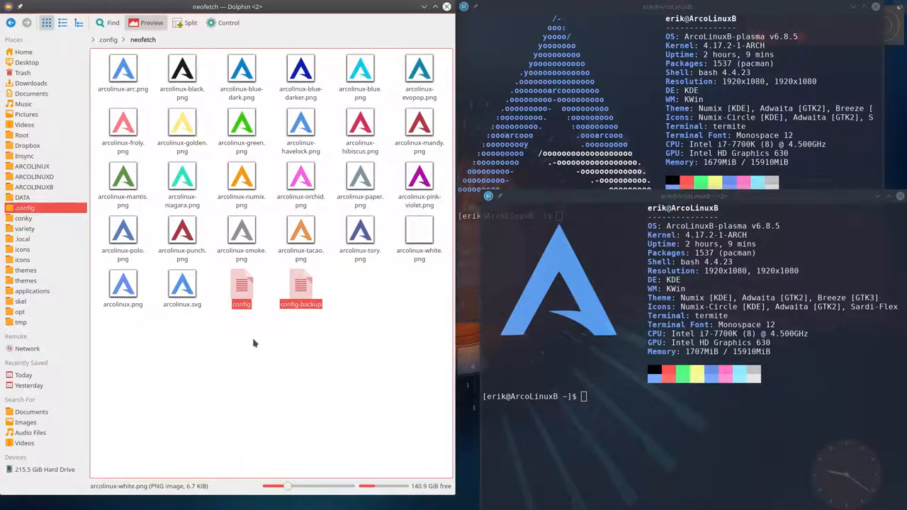
pyautogui.moveTo(301, 326)
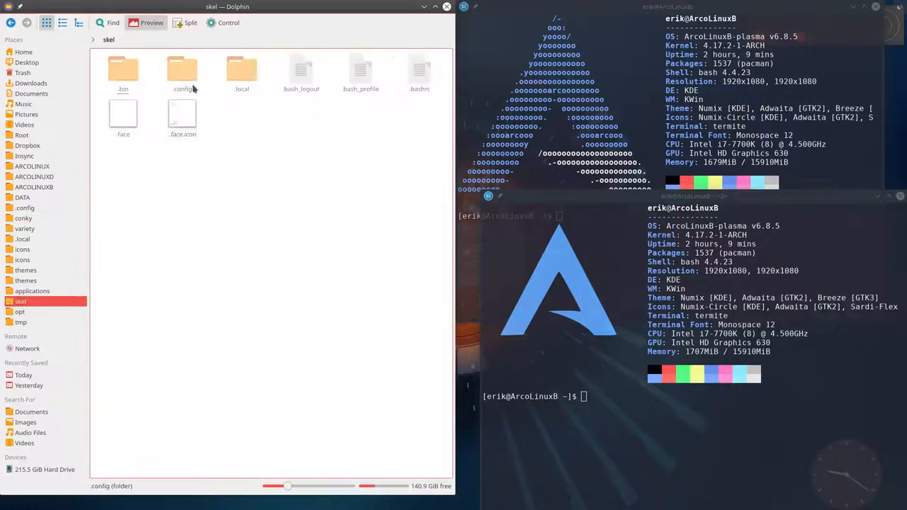
pyautogui.doubleClick(181, 70)
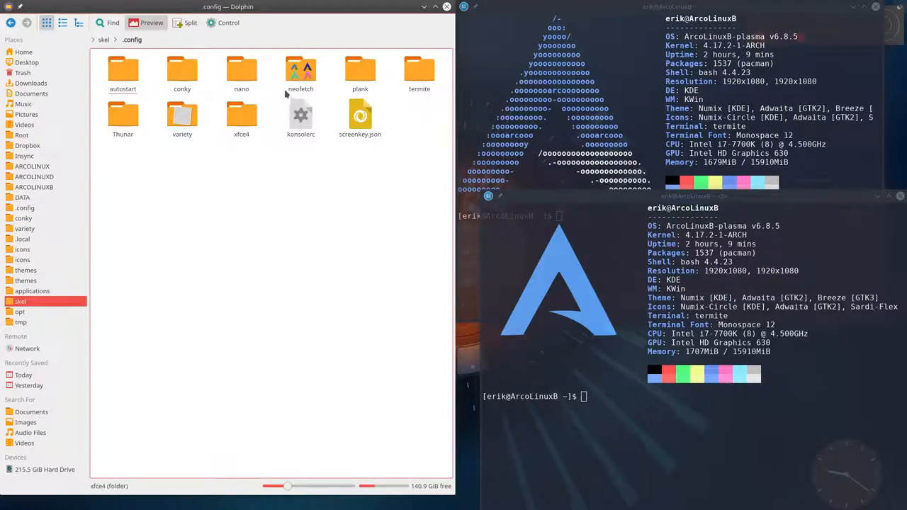
pyautogui.doubleClick(301, 71)
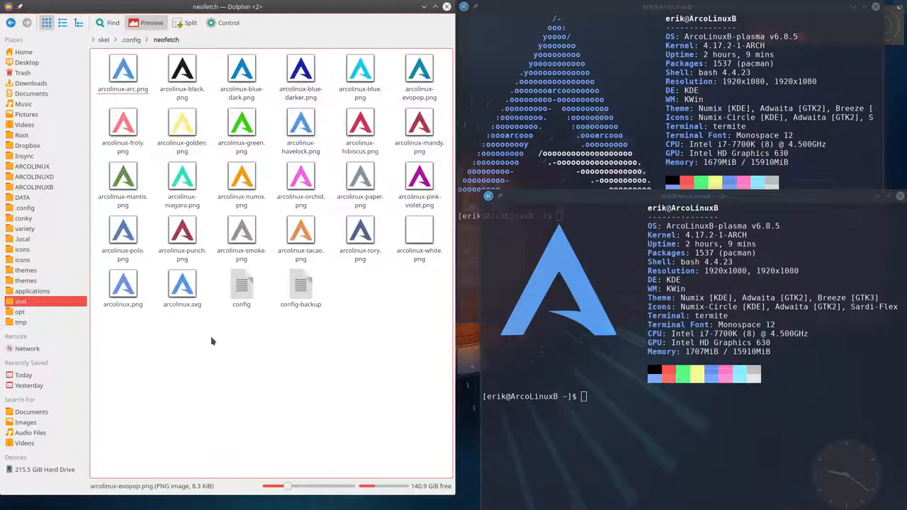